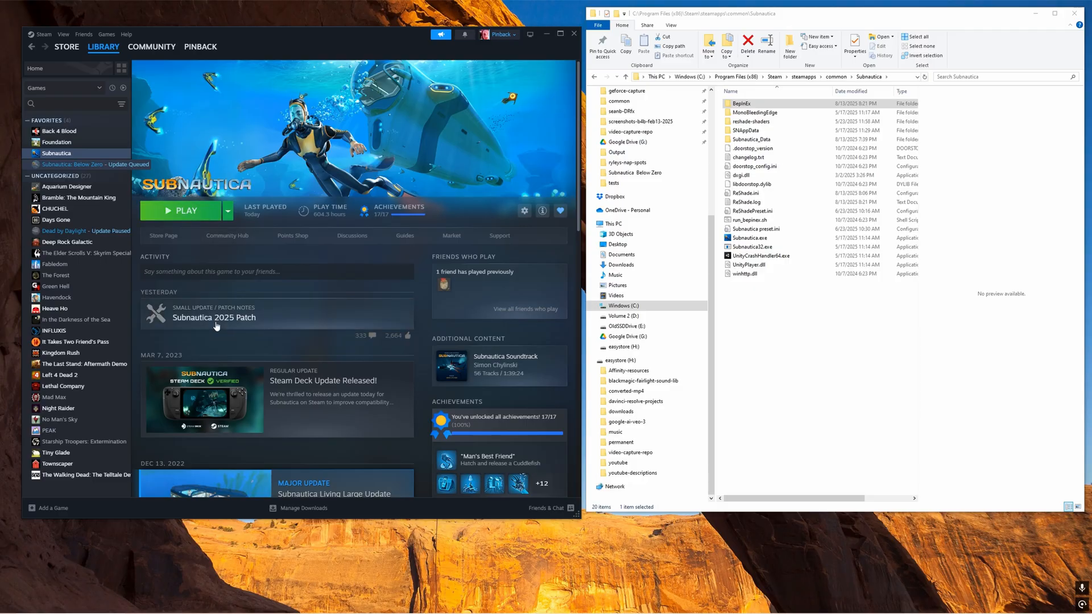
pyautogui.moveTo(269, 318)
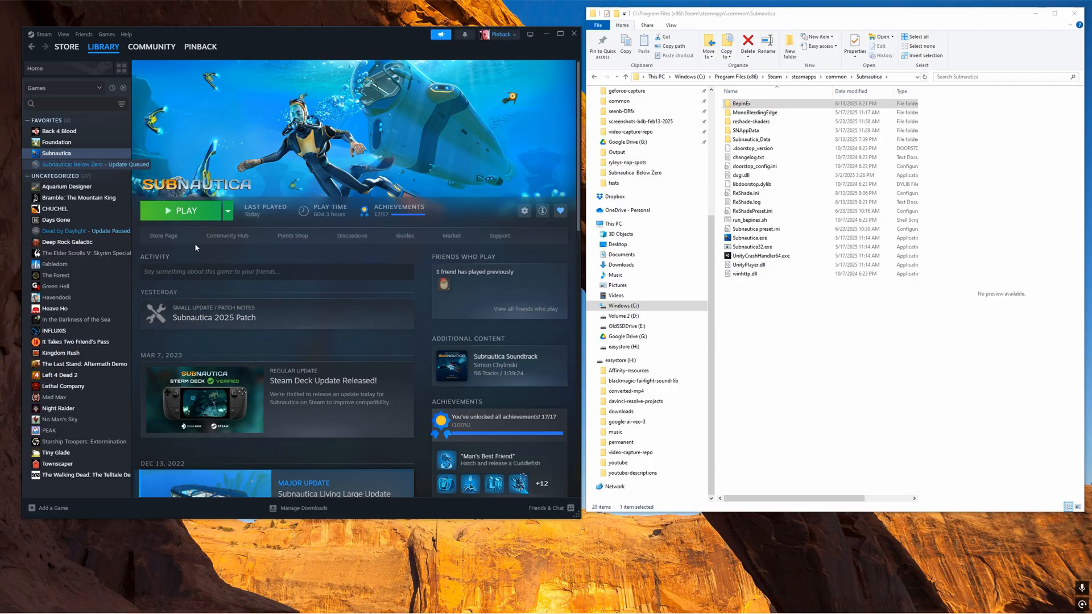
# Step: Launch Subnautica with the standard non-VR option; it stops shortly after
pyautogui.click(183, 212)
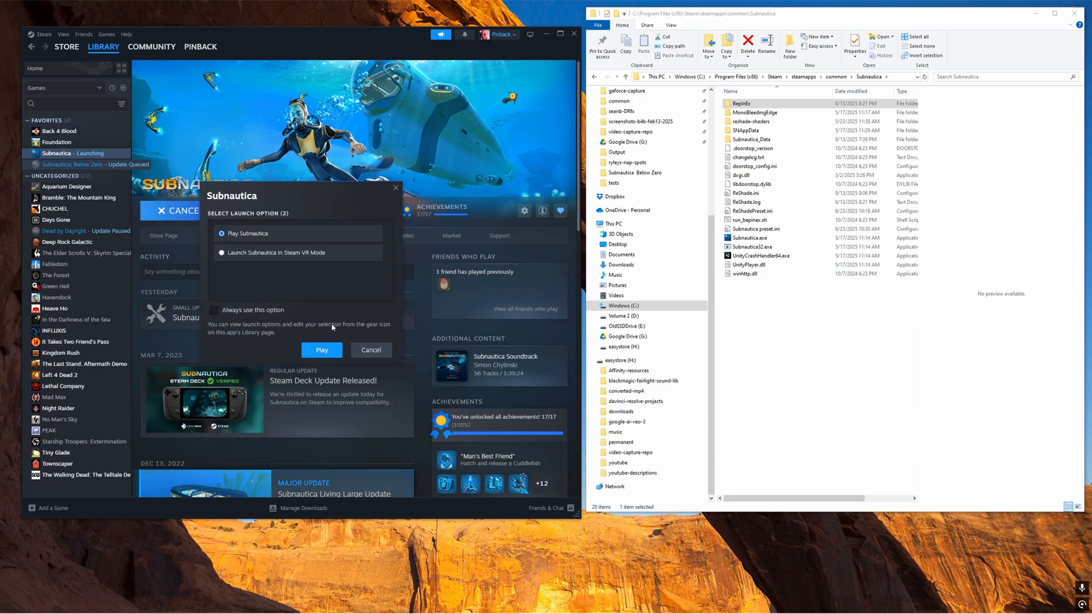
pyautogui.click(321, 349)
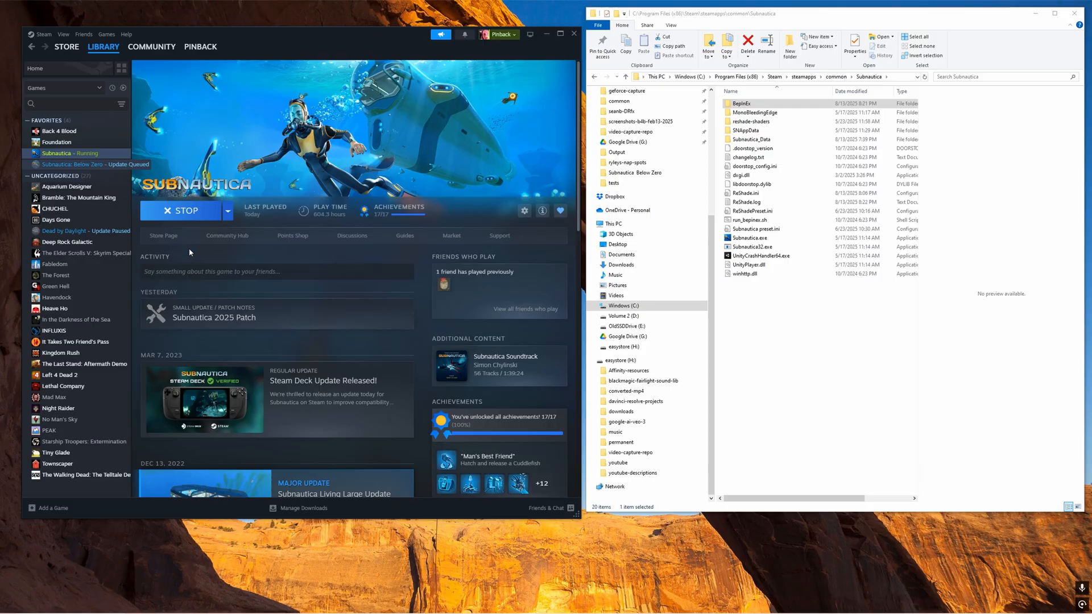
pyautogui.click(183, 210)
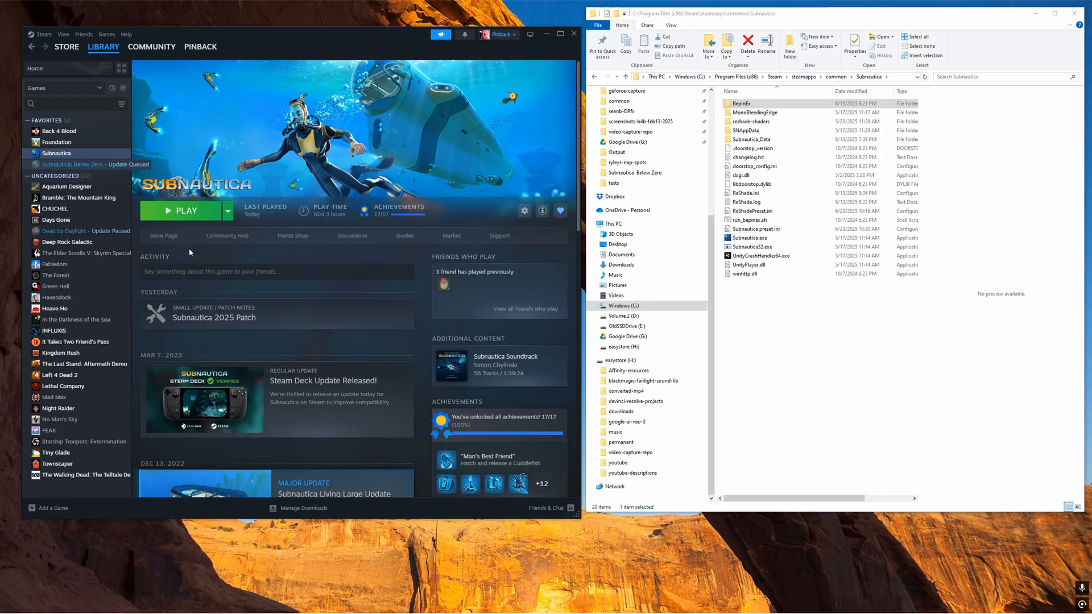
pyautogui.moveTo(185, 215)
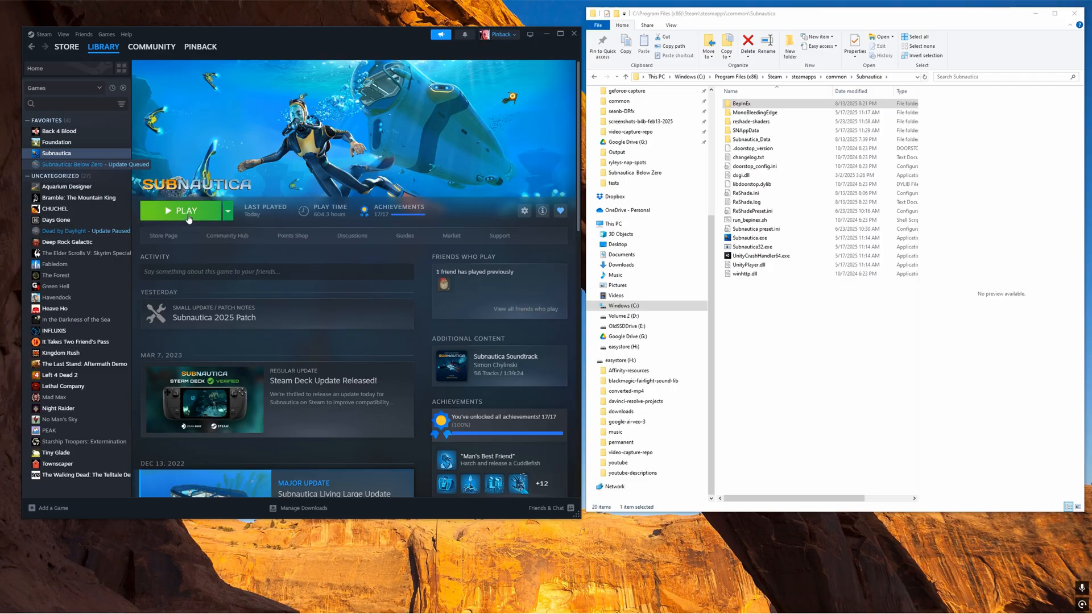
# Step: Launch Subnautica a second time the same way, then bring up the Subnautica 2025 Patch notes
pyautogui.click(185, 210)
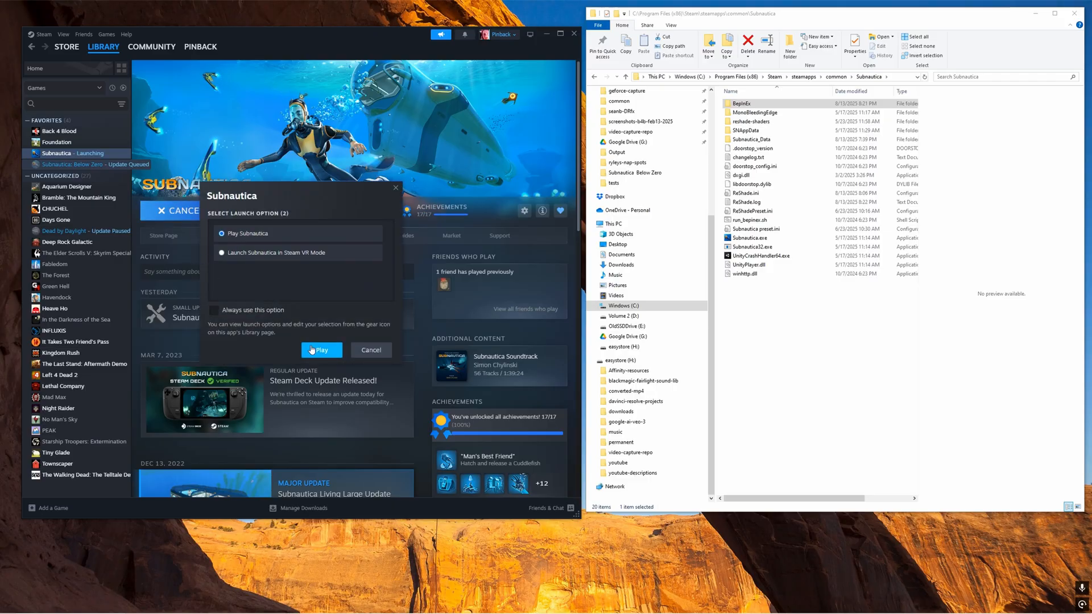
pyautogui.click(321, 349)
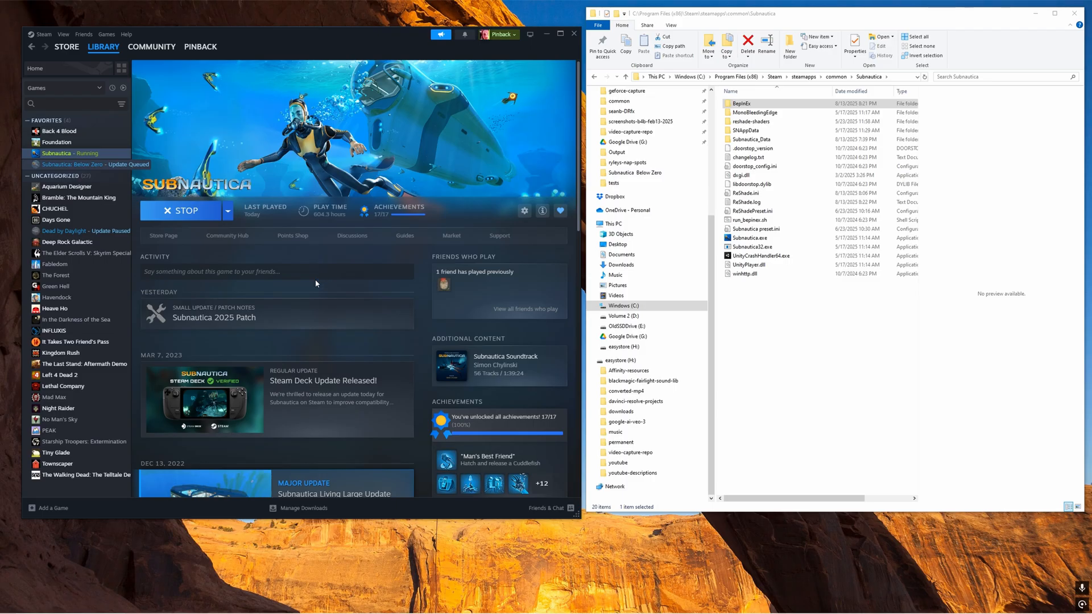
pyautogui.click(180, 210)
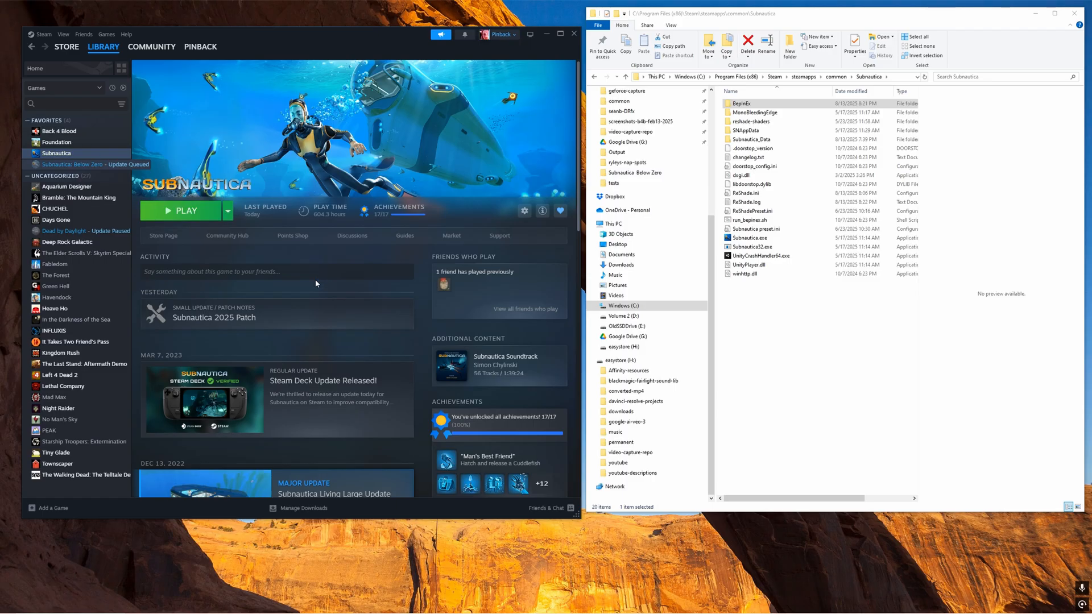
pyautogui.click(214, 317)
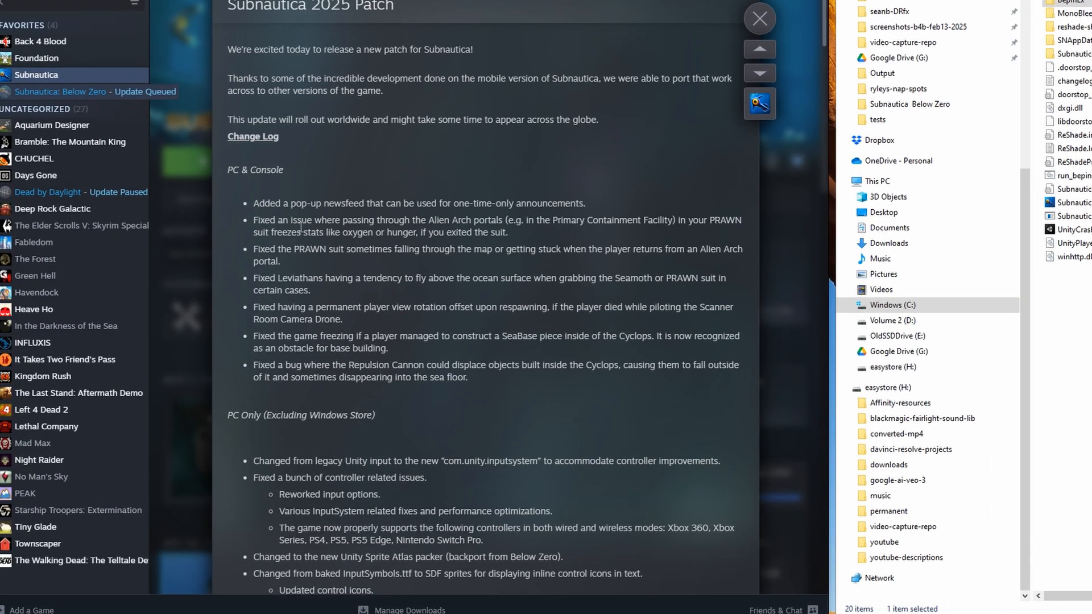
pyautogui.moveTo(337, 301)
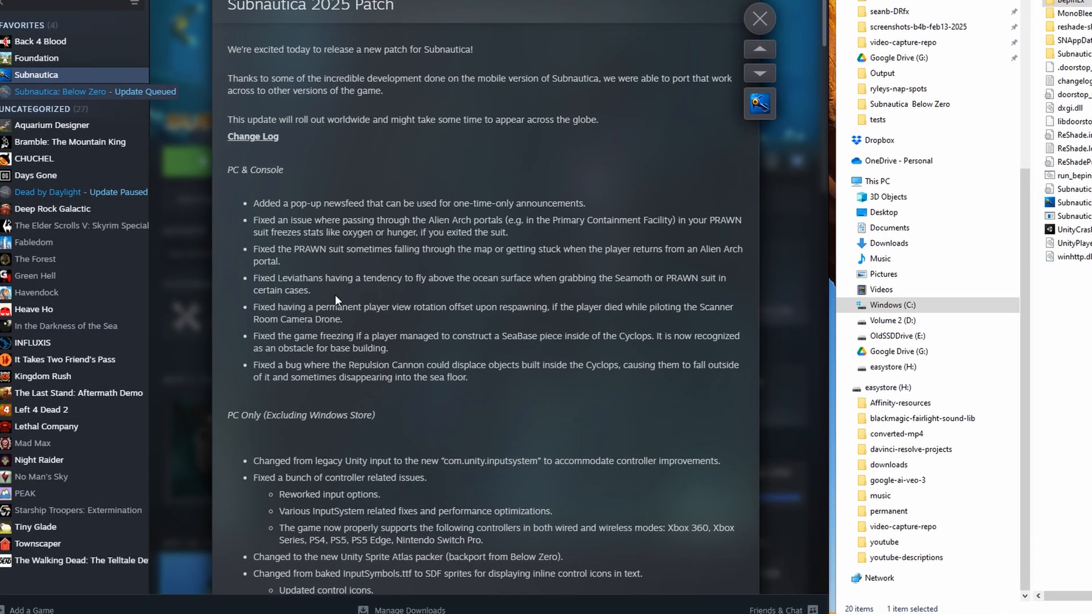
pyautogui.moveTo(354, 272)
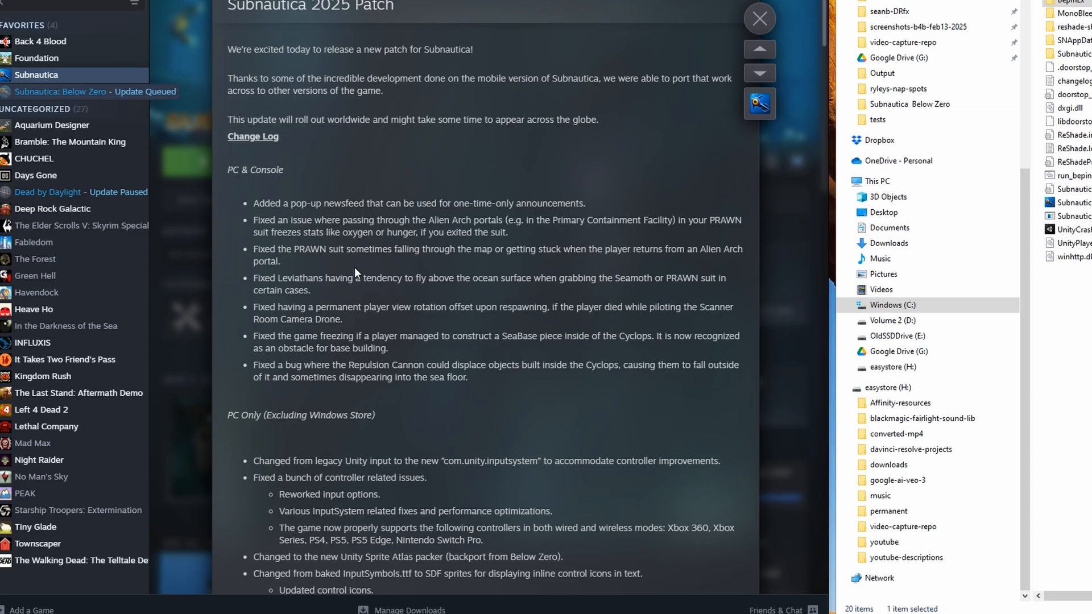
# Step: Scroll the patch notes down to the PC Only section about the new Unity input system
pyautogui.scroll(-3)
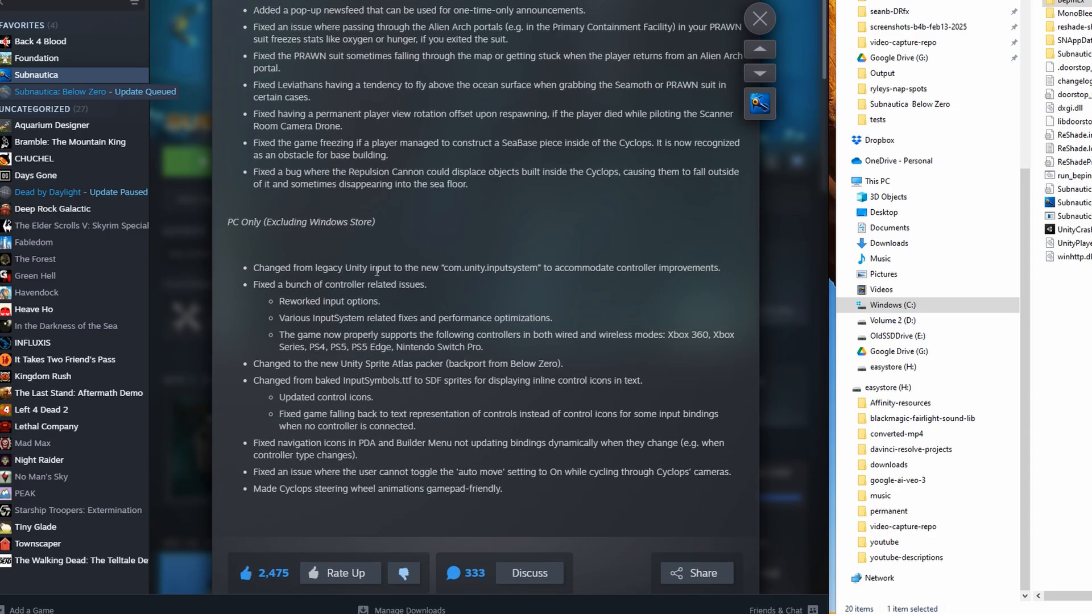
pyautogui.moveTo(486, 286)
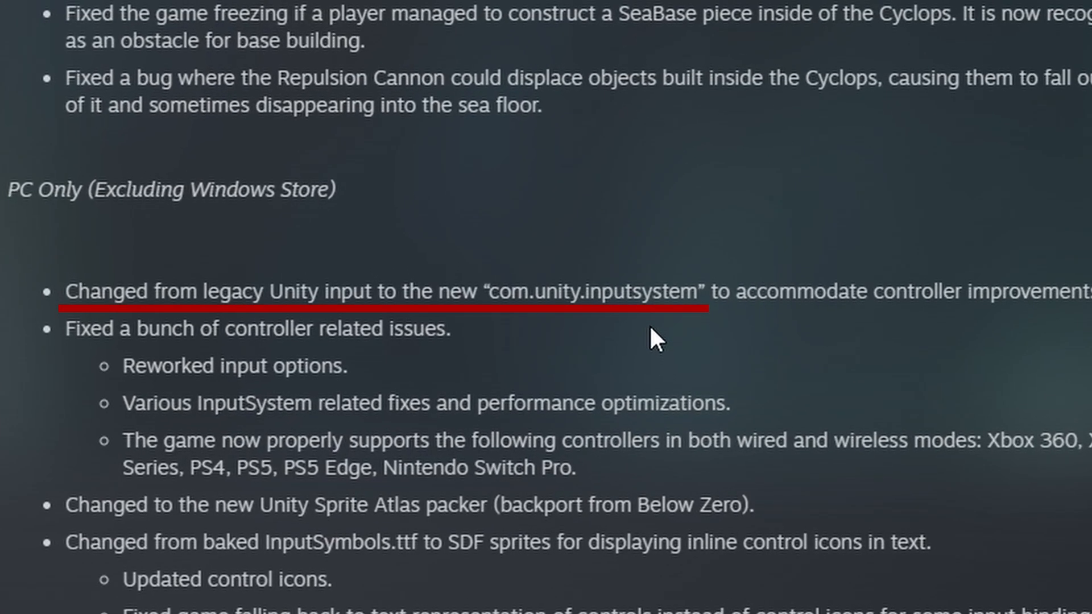
pyautogui.moveTo(630, 595)
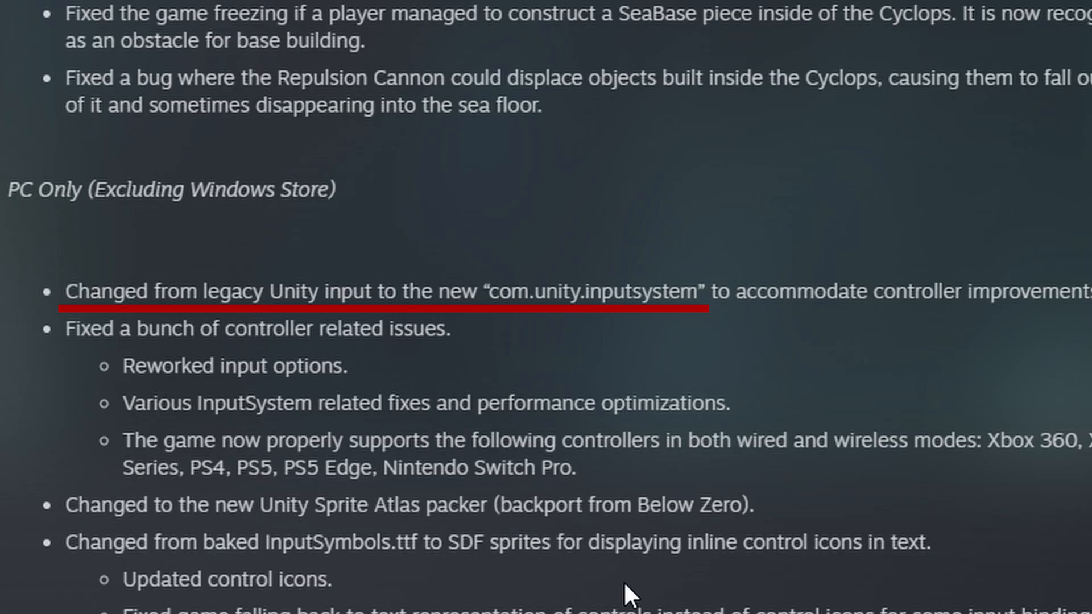
pyautogui.moveTo(637, 602)
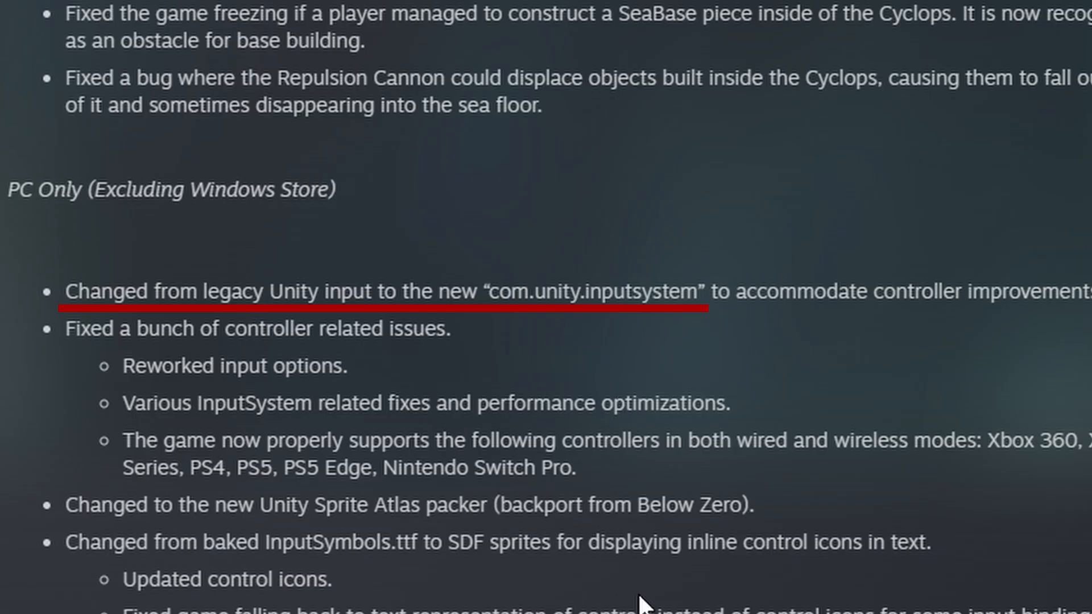
pyautogui.moveTo(630, 491)
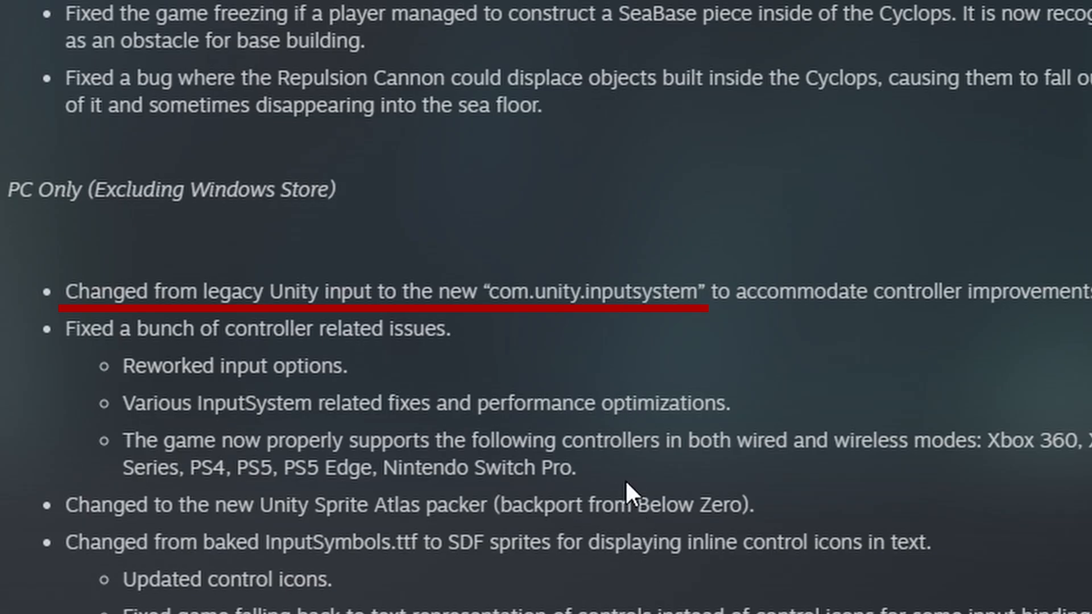
pyautogui.moveTo(508, 328)
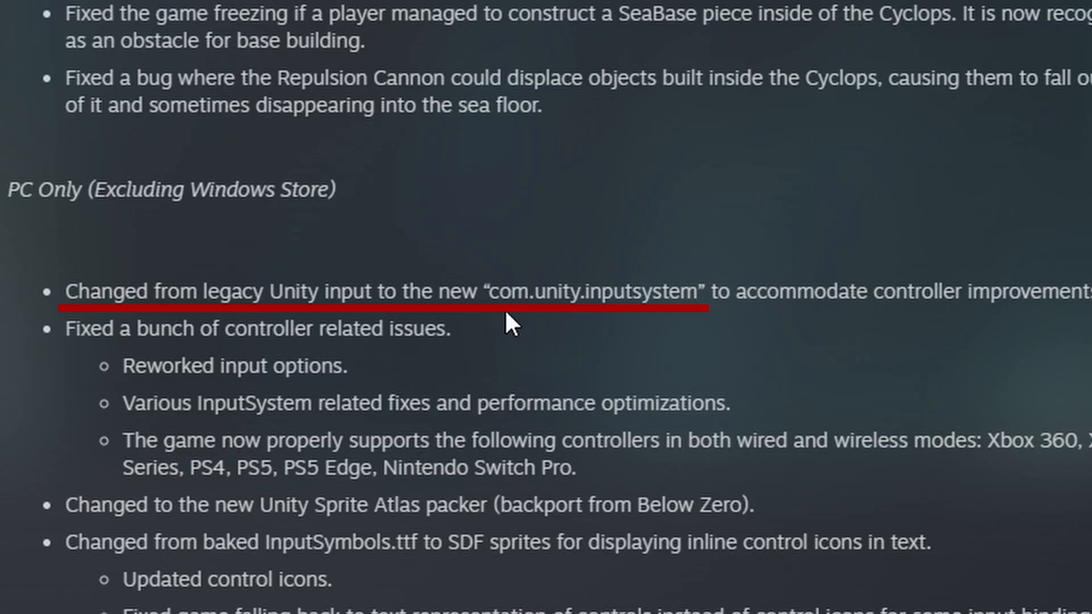
pyautogui.moveTo(758, 282)
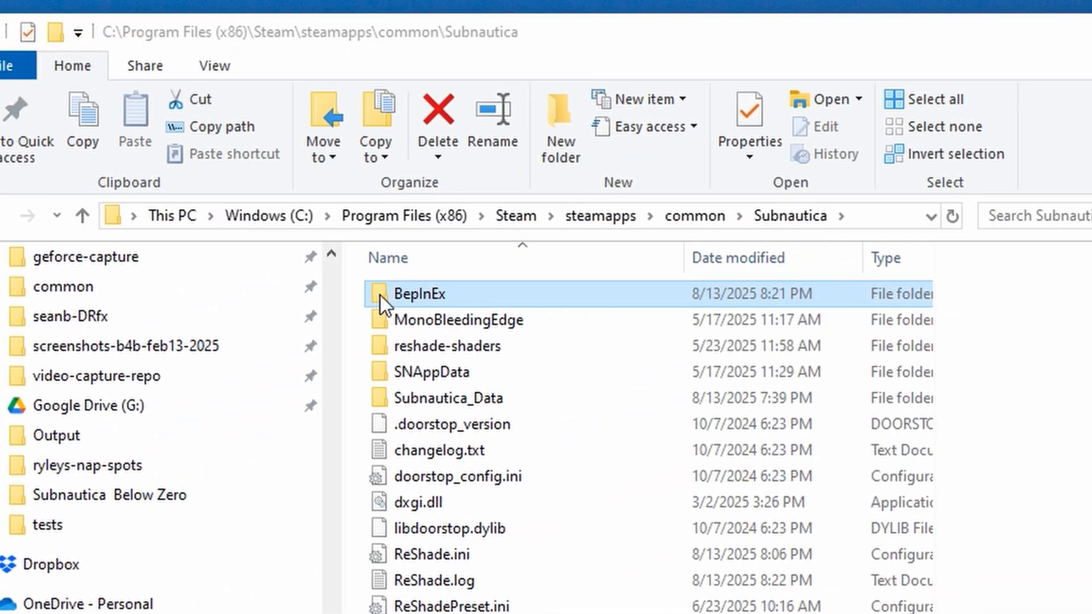
# Step: Look over the mods inside BepInEx\plugins and return to the BepInEx folder
pyautogui.doubleClick(419, 293)
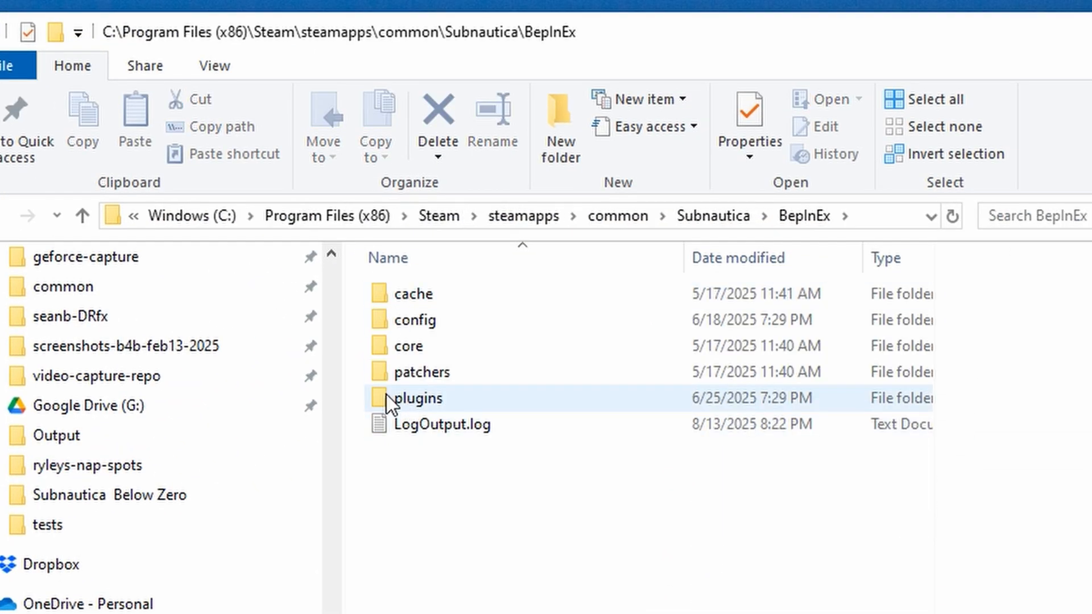
pyautogui.moveTo(413, 398)
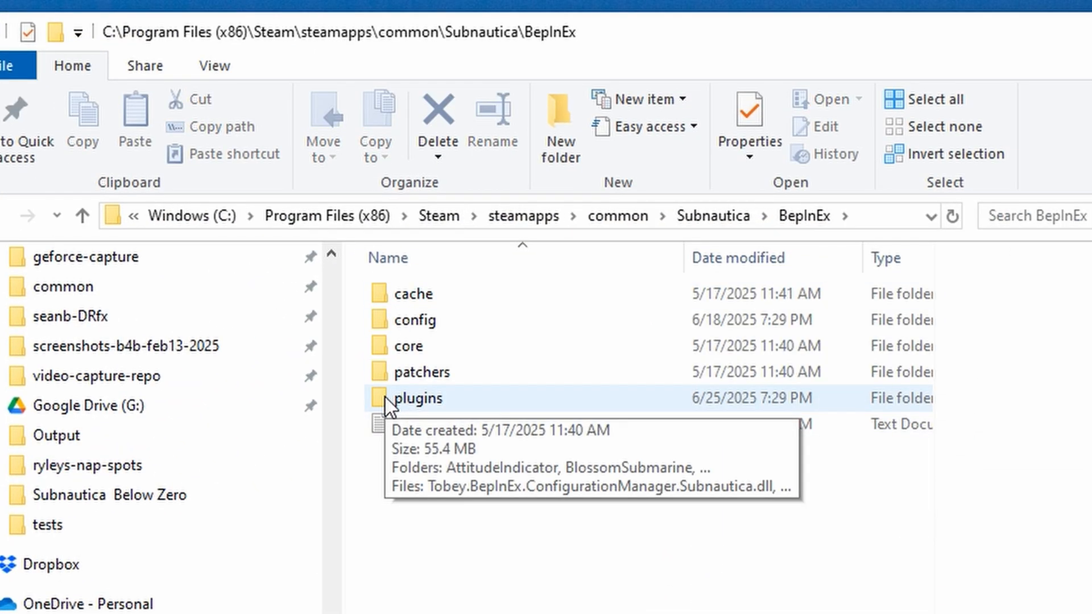
pyautogui.doubleClick(418, 398)
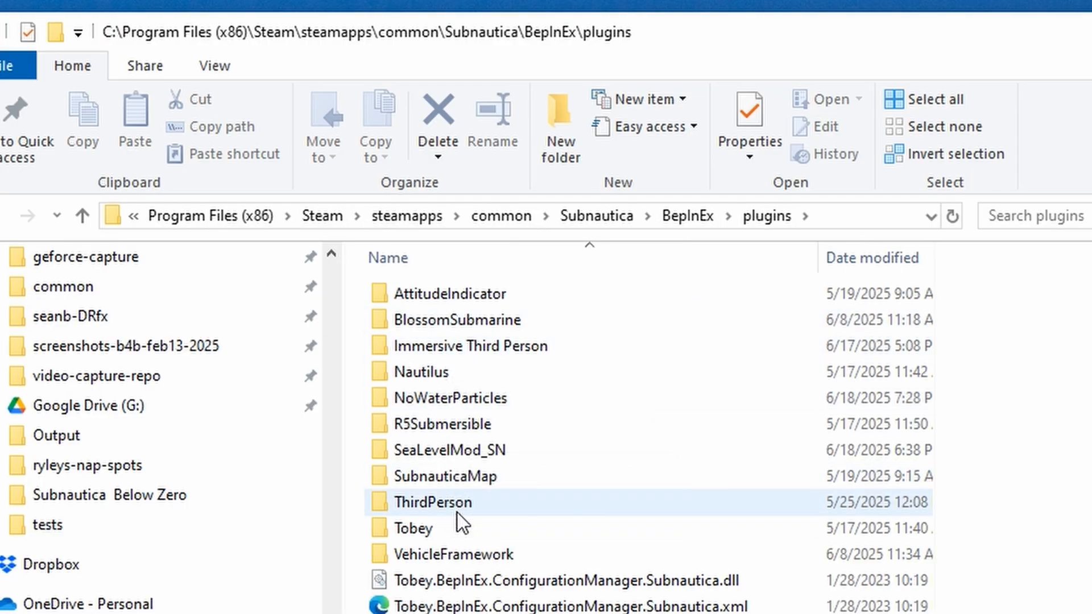
pyautogui.moveTo(687, 216)
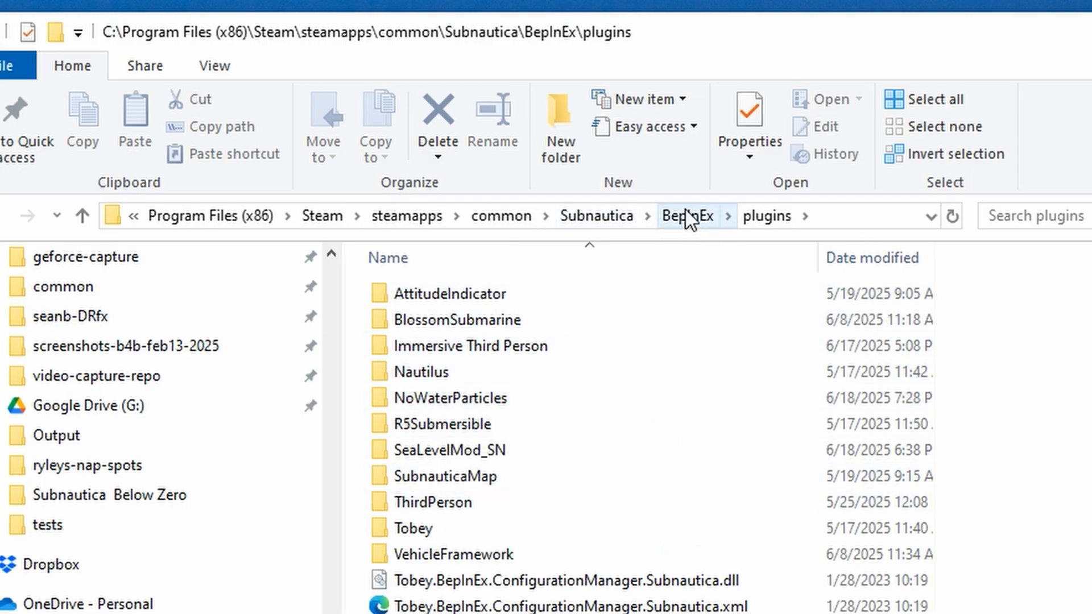
pyautogui.click(688, 215)
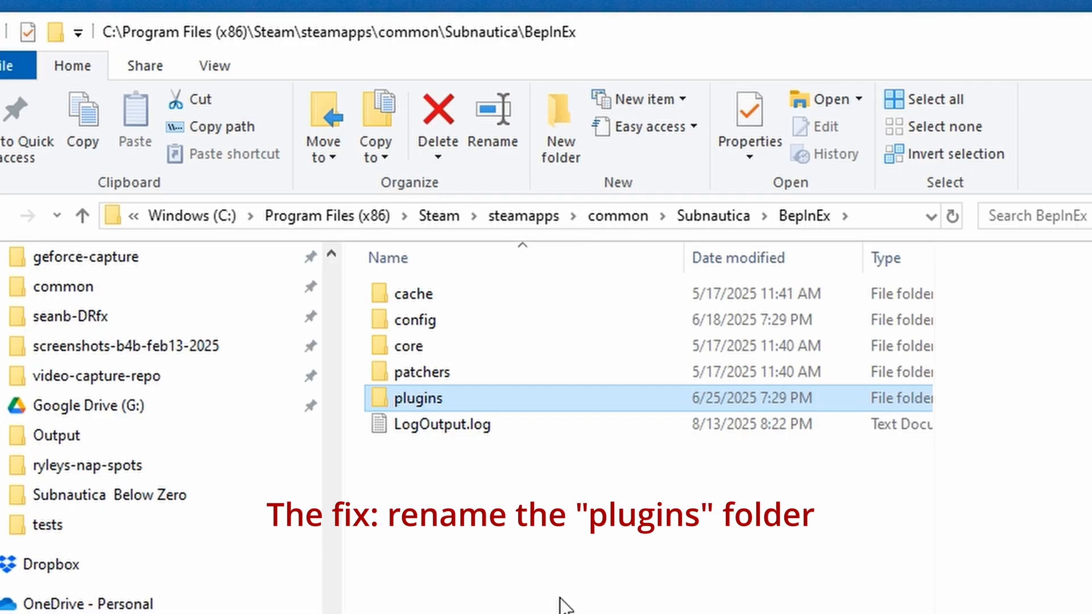
pyautogui.moveTo(606, 581)
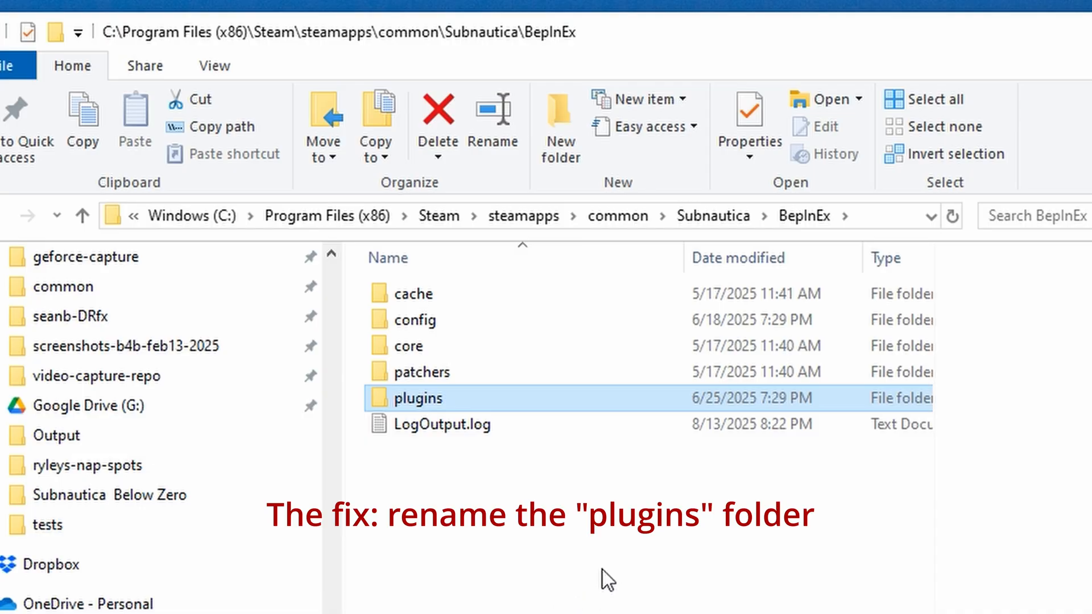
pyautogui.moveTo(491, 523)
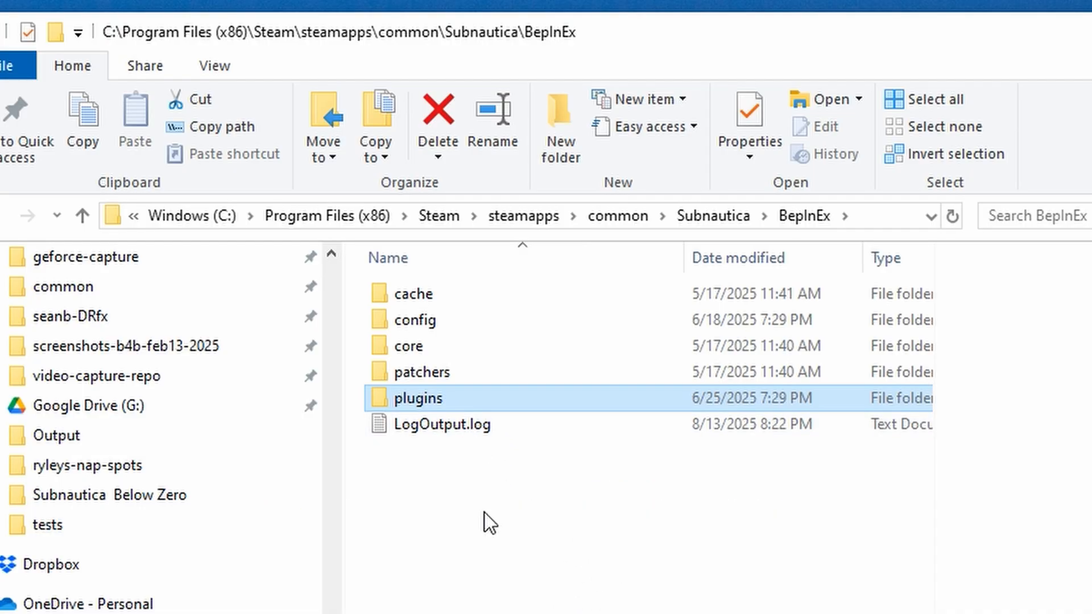
pyautogui.moveTo(476, 554)
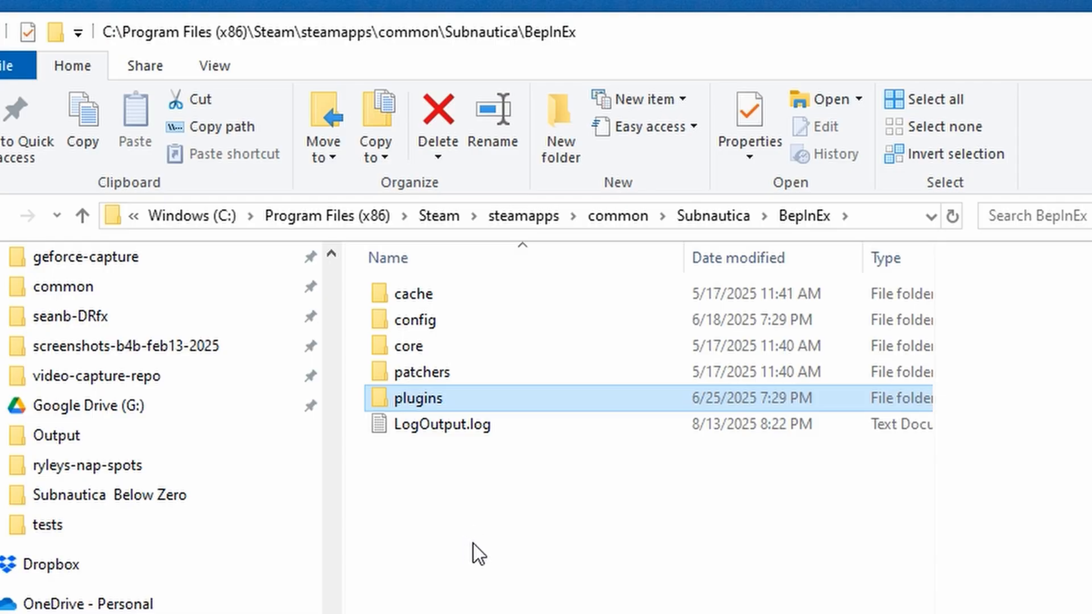
pyautogui.moveTo(477, 531)
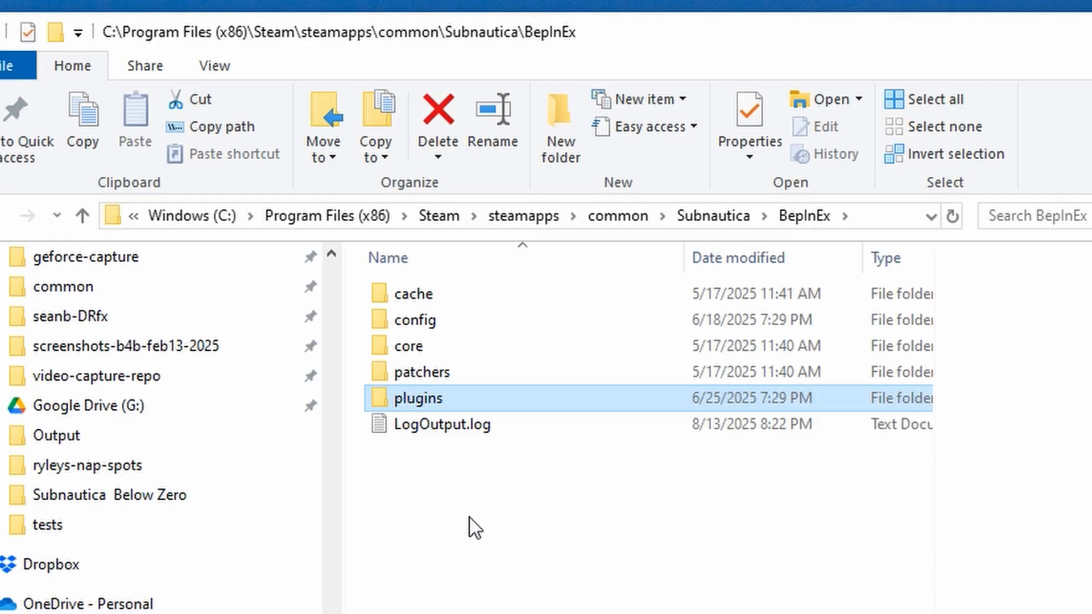
# Step: Check the plugins folder contents once more and go back up to BepInEx to rename it
pyautogui.click(442, 424)
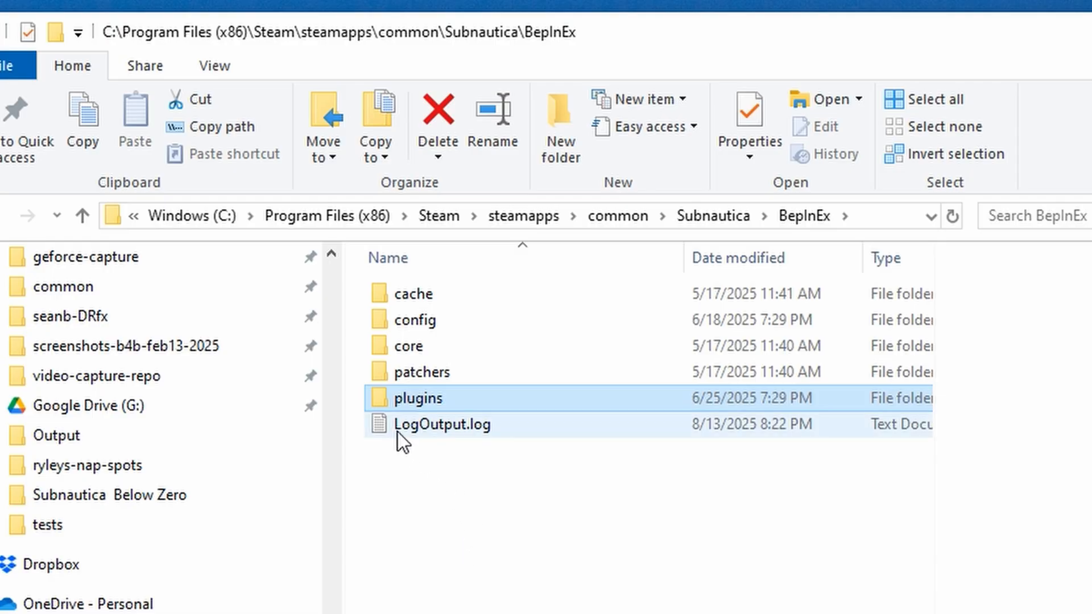
pyautogui.doubleClick(417, 398)
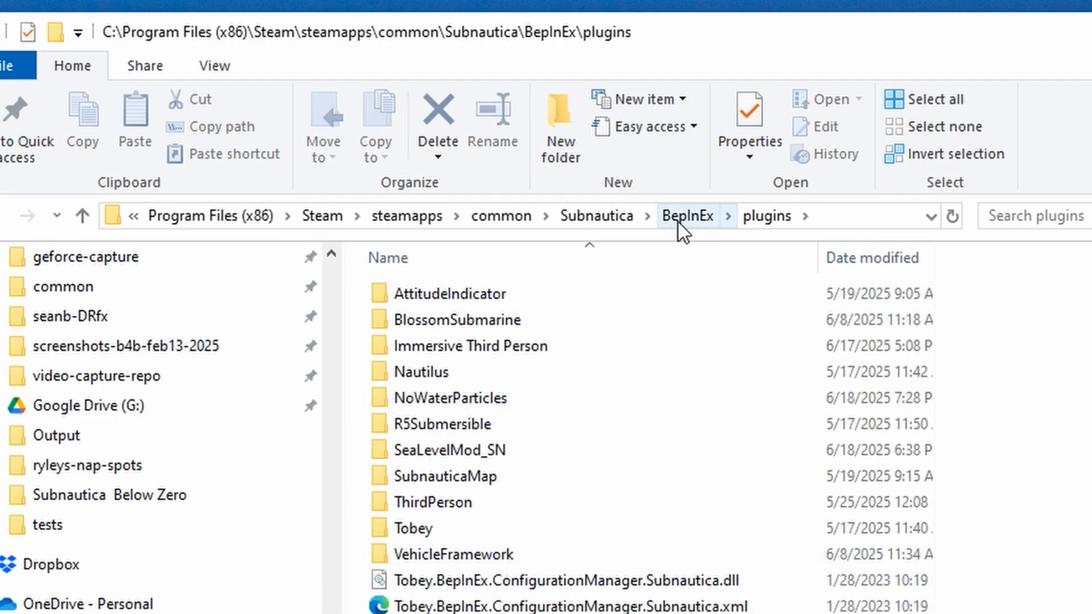
pyautogui.click(688, 215)
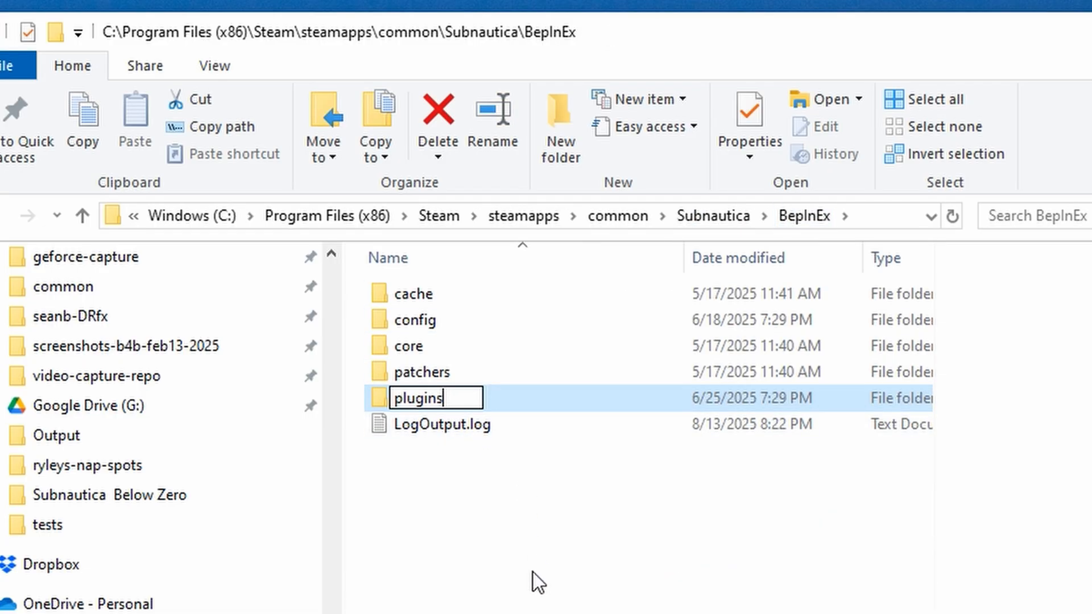
# Step: Rename the plugins folder to plugins-kill and switch back to the Steam window
pyautogui.write('-kill')
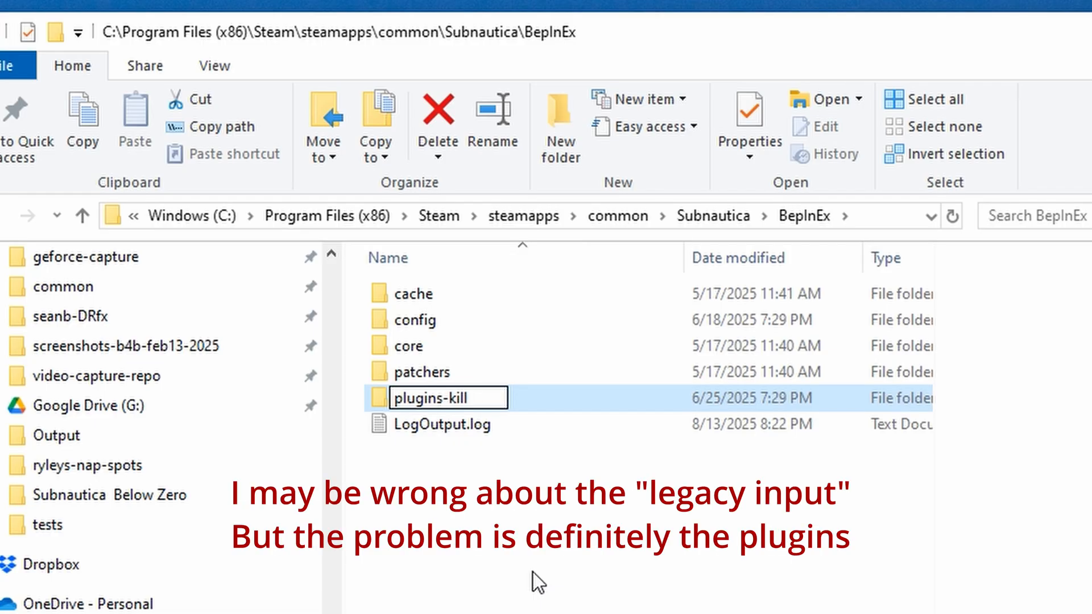
pyautogui.press('Return')
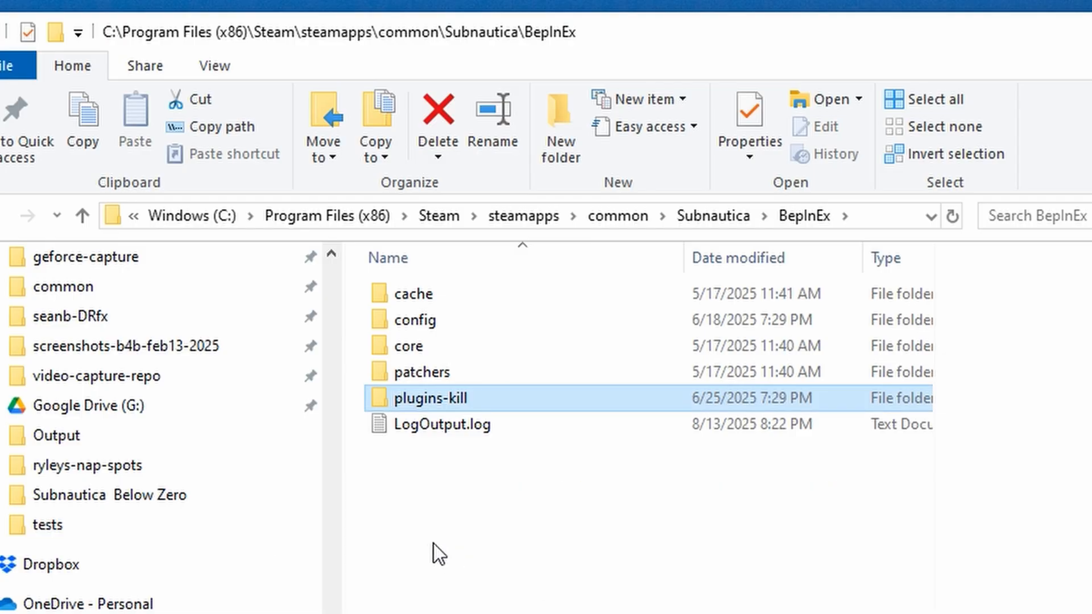
pyautogui.moveTo(453, 561)
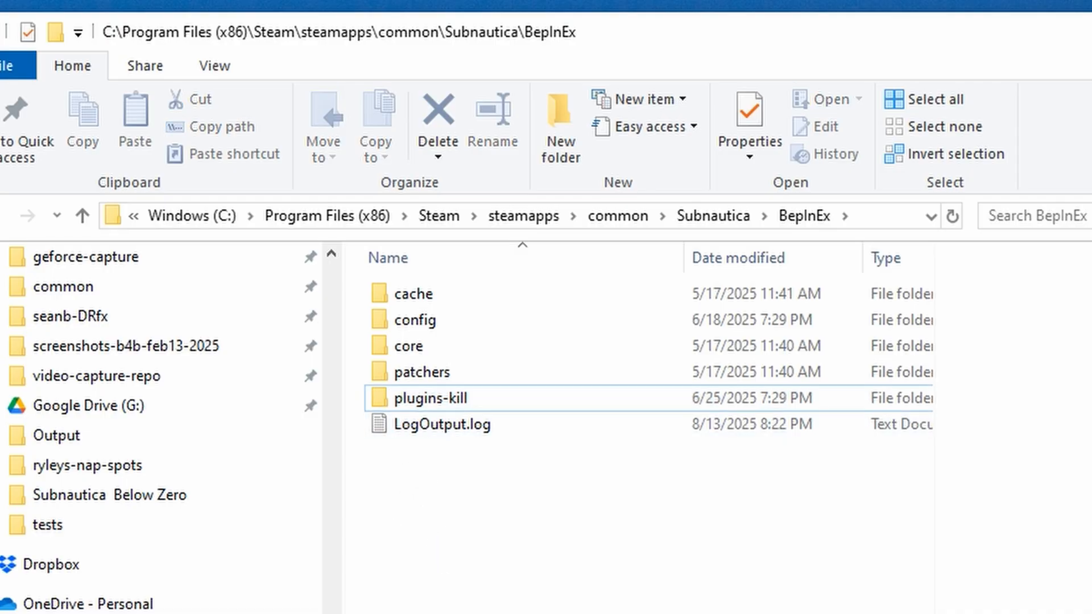
pyautogui.click(436, 424)
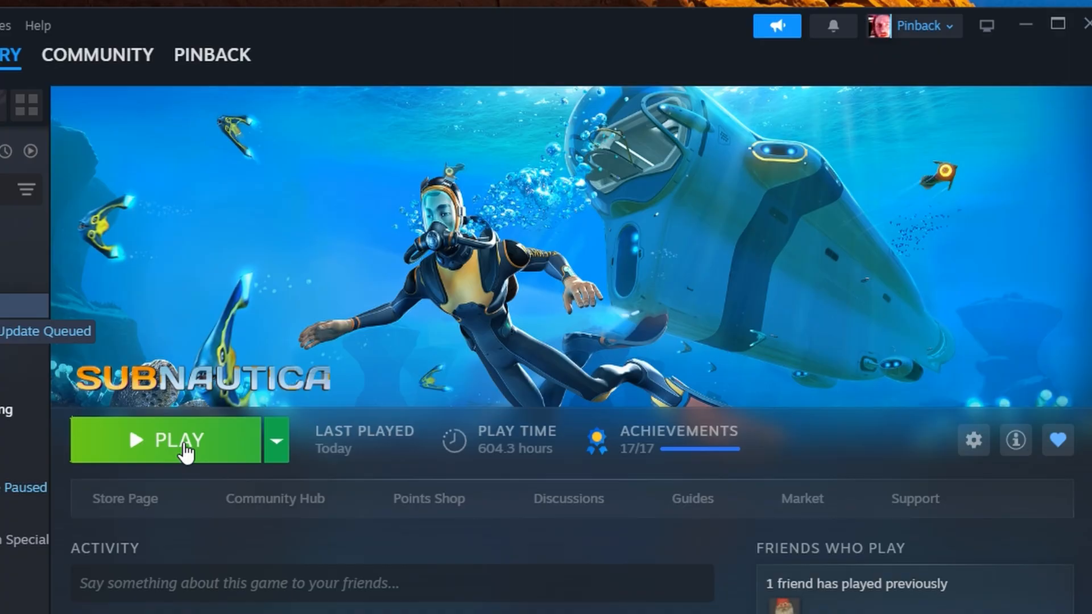
# Step: Start Subnautica from Steam in normal non-VR mode so it reaches the main menu
pyautogui.click(180, 440)
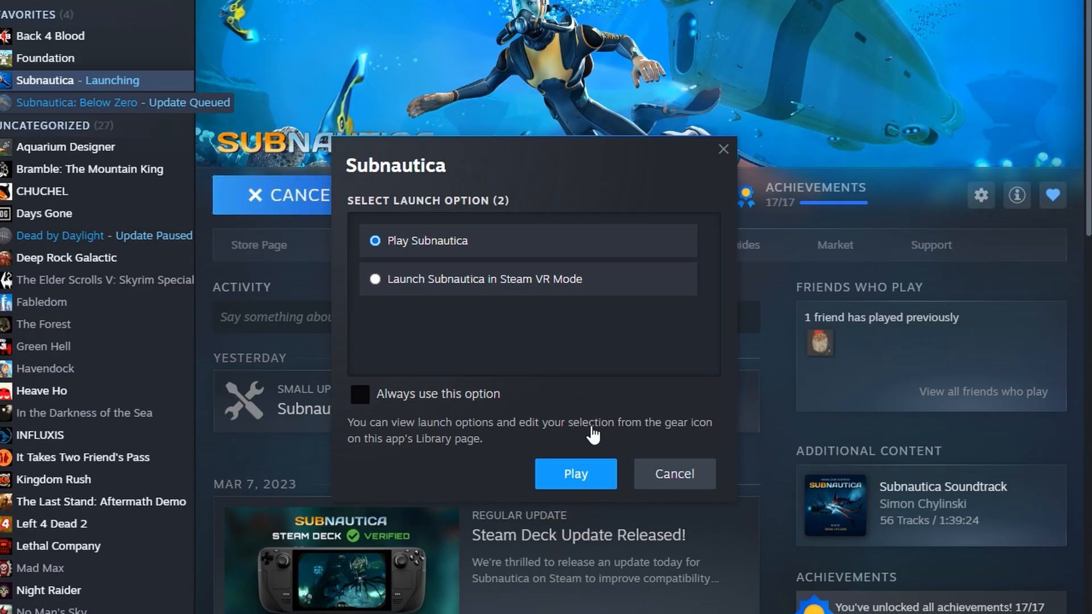
pyautogui.click(574, 473)
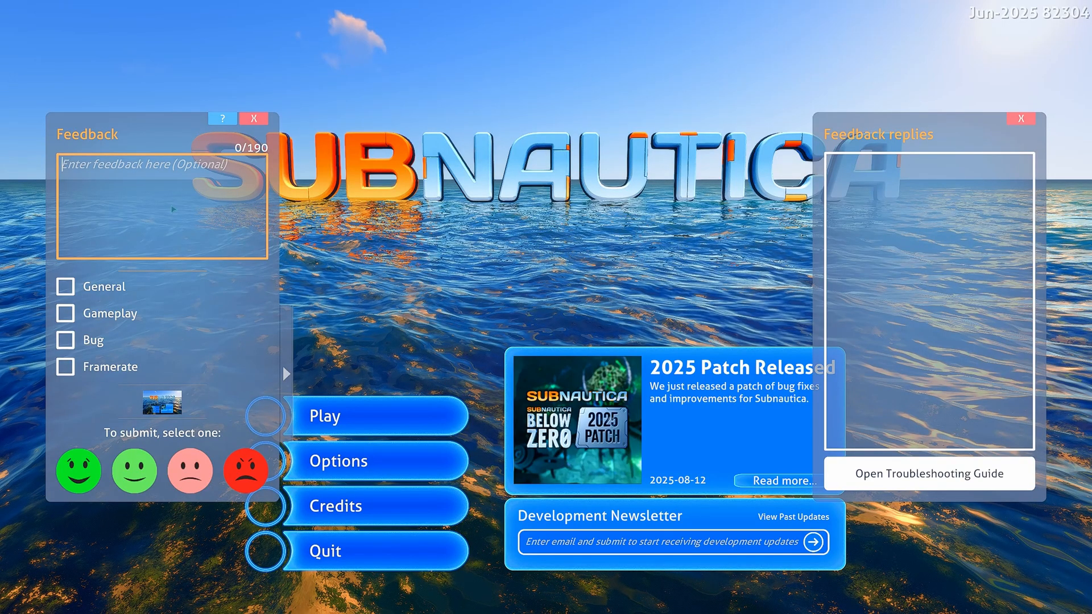
# Step: Write feedback that the August 2025 patch broke mods, ask about restoring mod support, and submit it with a rating
pyautogui.write('Hey')
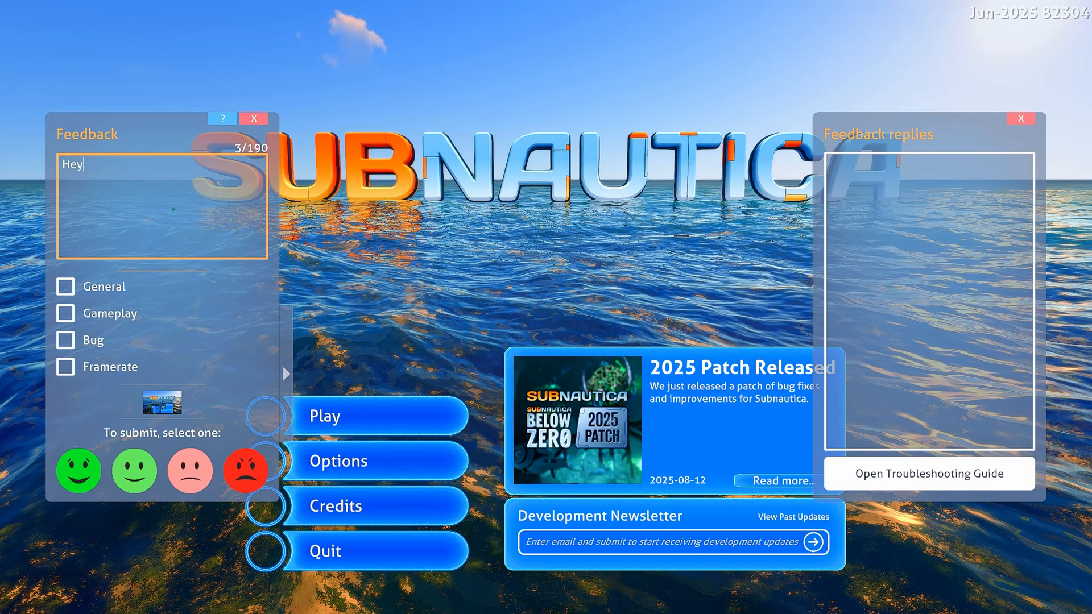
pyautogui.write(', the August')
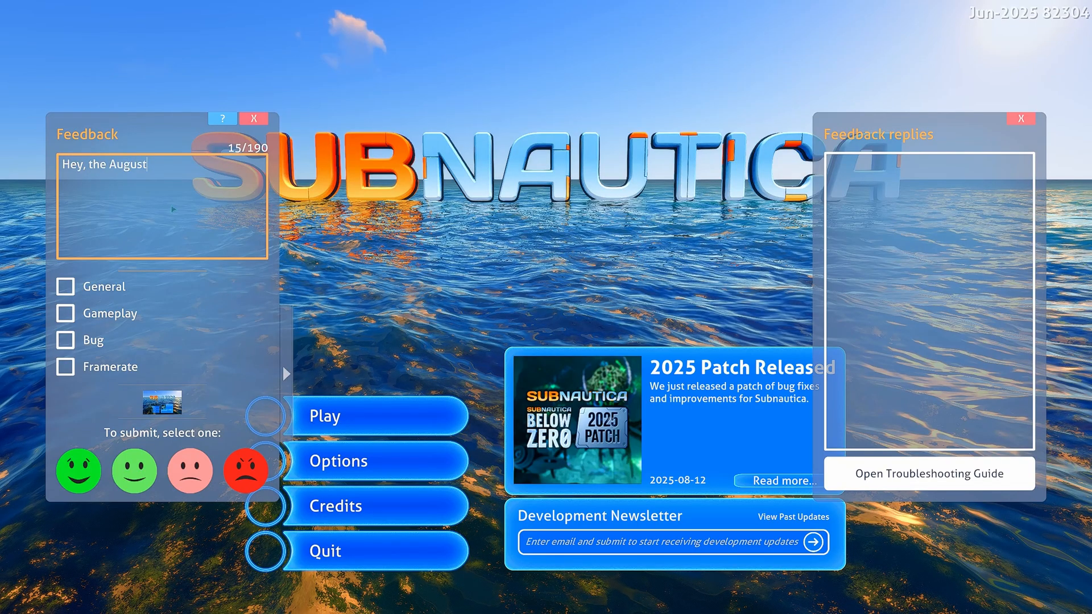
pyautogui.write('2025 patch broke')
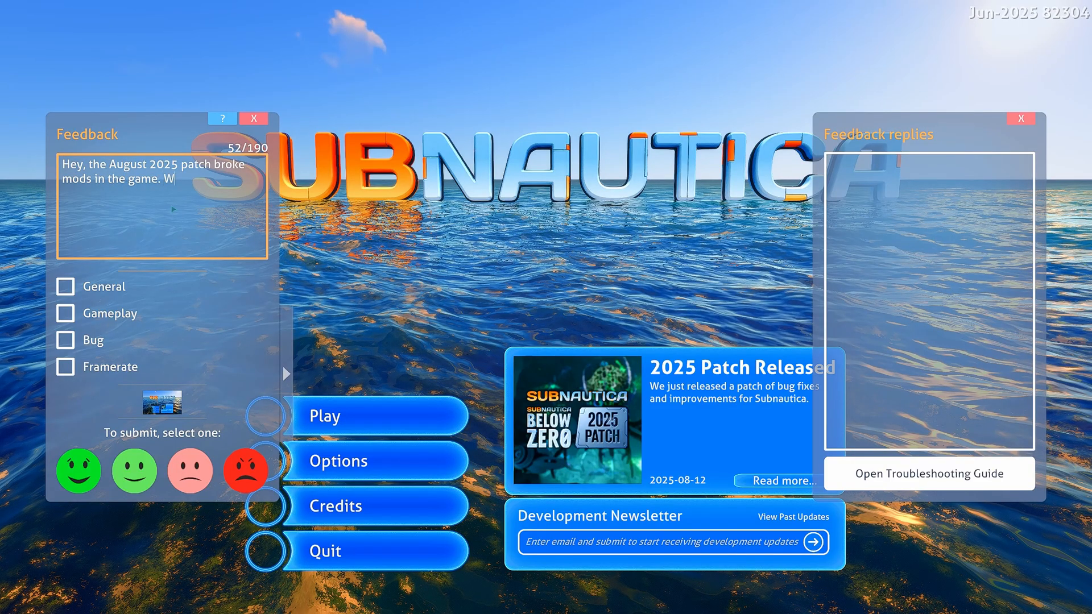
pyautogui.write('hat is the plan for resto')
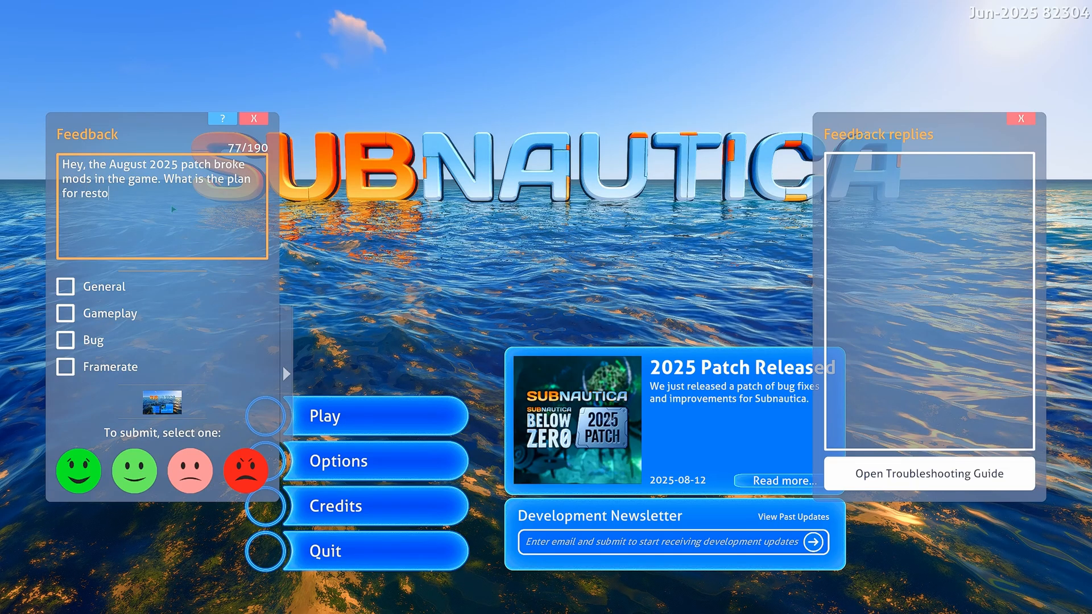
pyautogui.write('ring mod su')
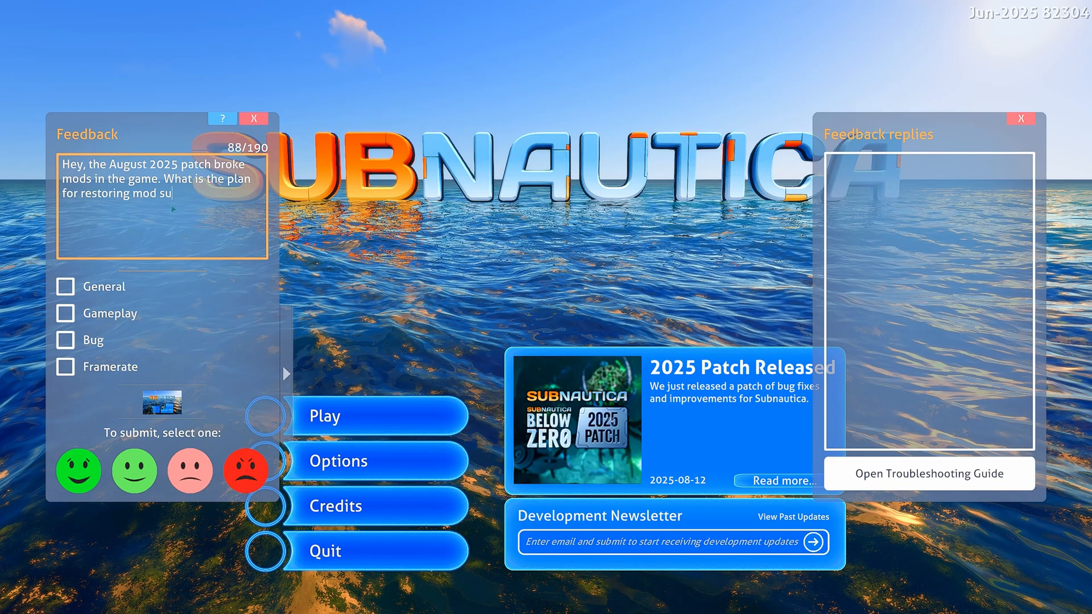
pyautogui.write('pport?')
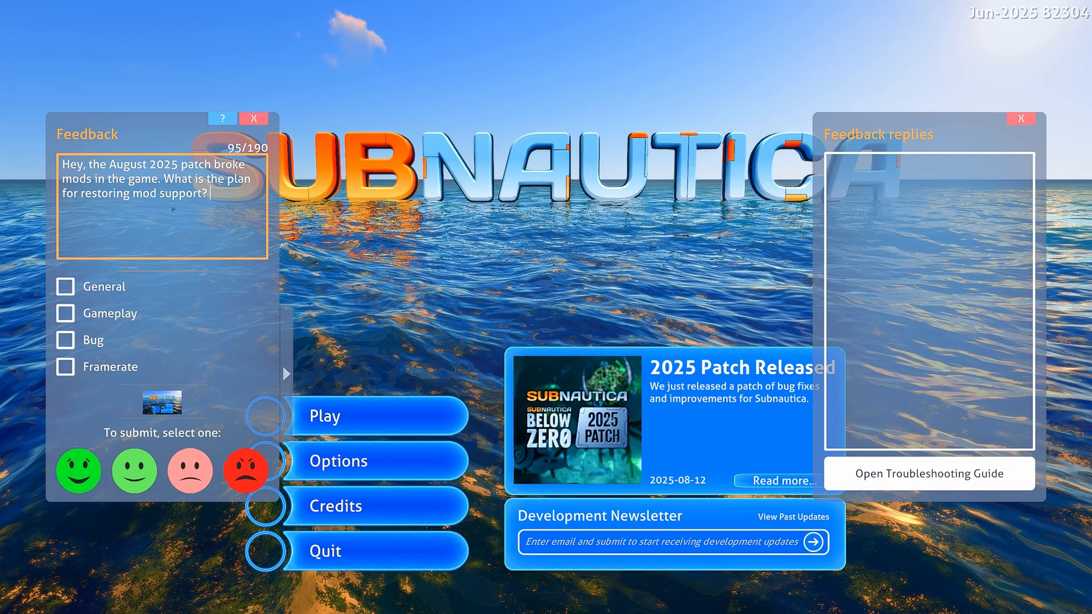
pyautogui.write('I cannot open the game now')
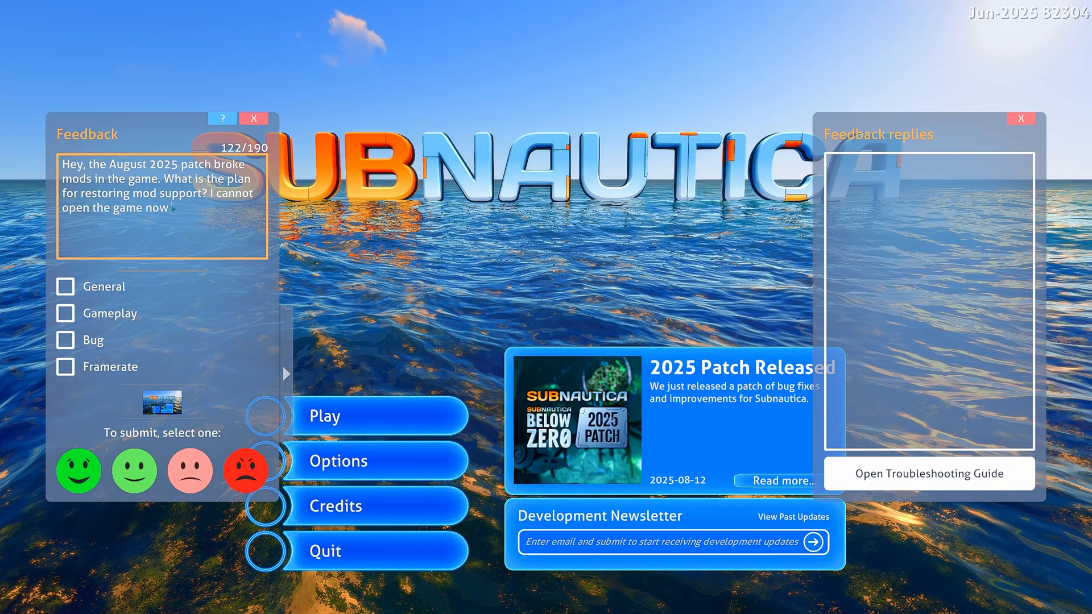
pyautogui.write('unkless I uninstall all my mods. Not')
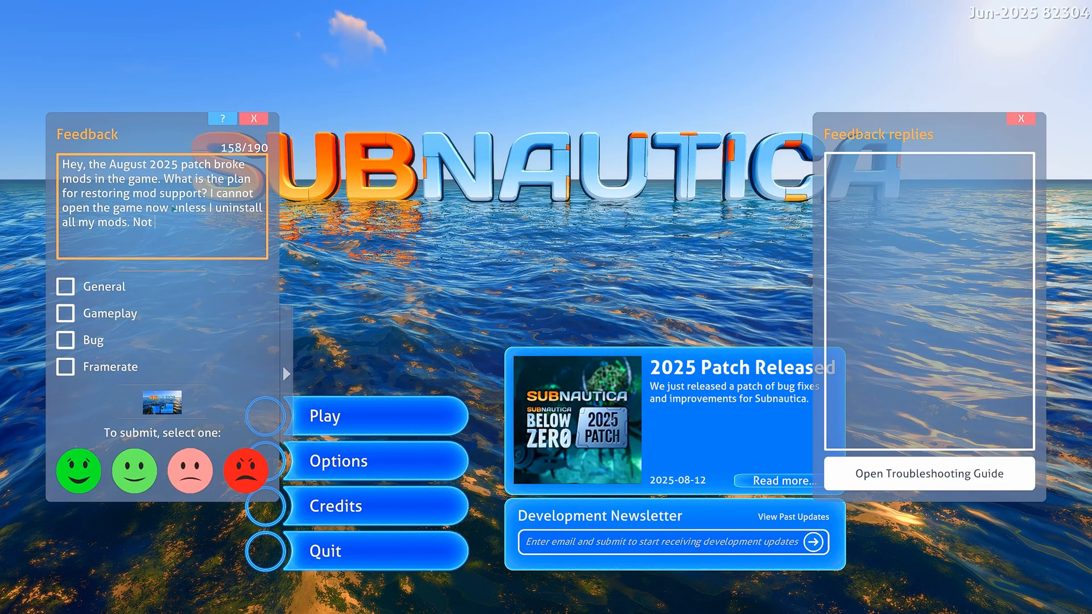
pyautogui.write('fun!')
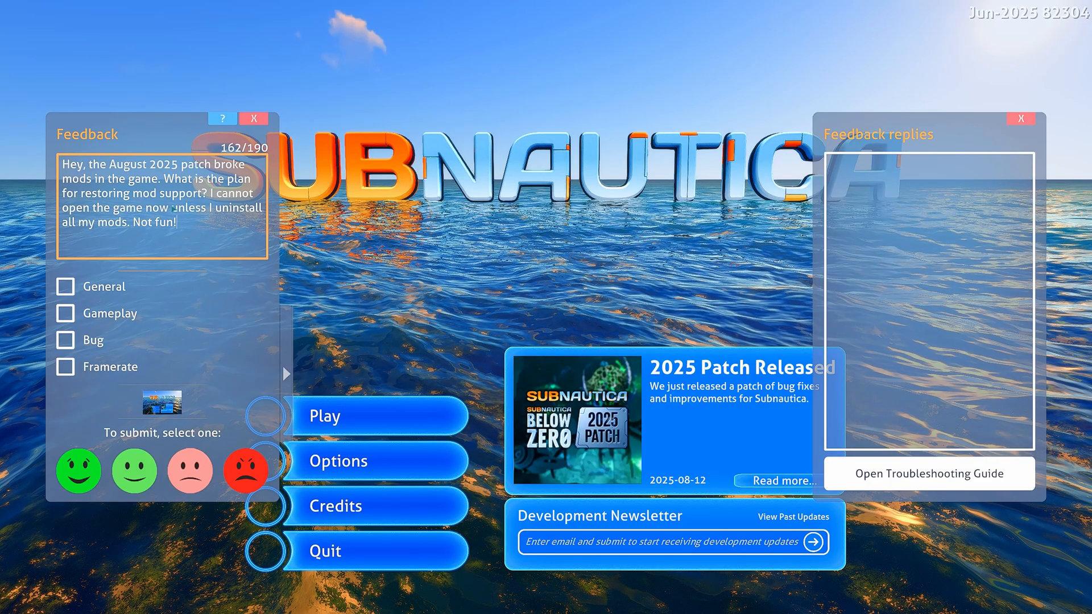
pyautogui.click(65, 312)
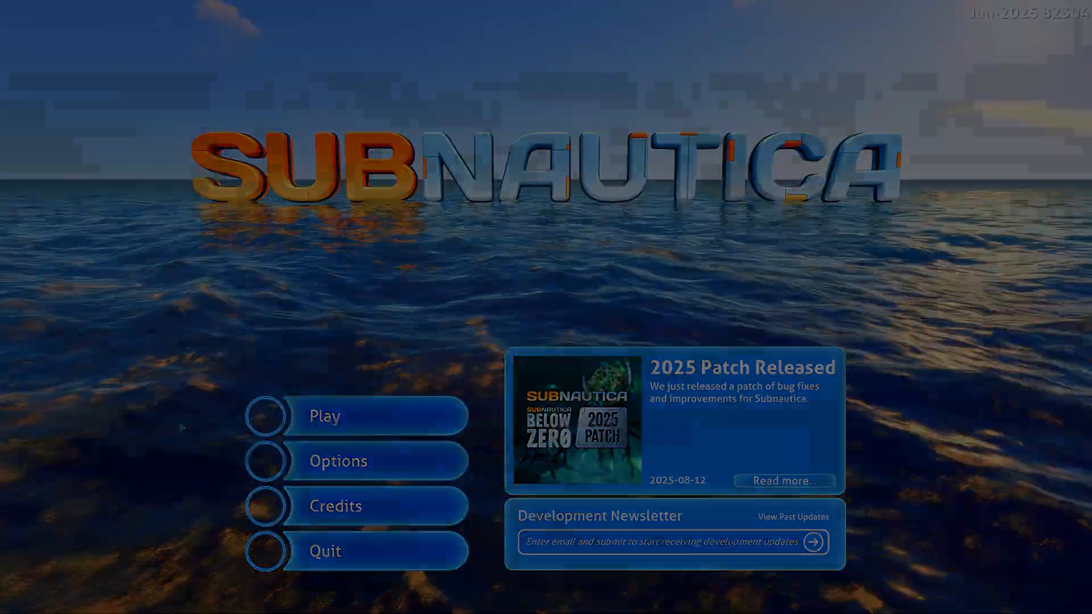
# Step: Bring up the Play menu listing new-game and saved-game choices
pyautogui.click(324, 416)
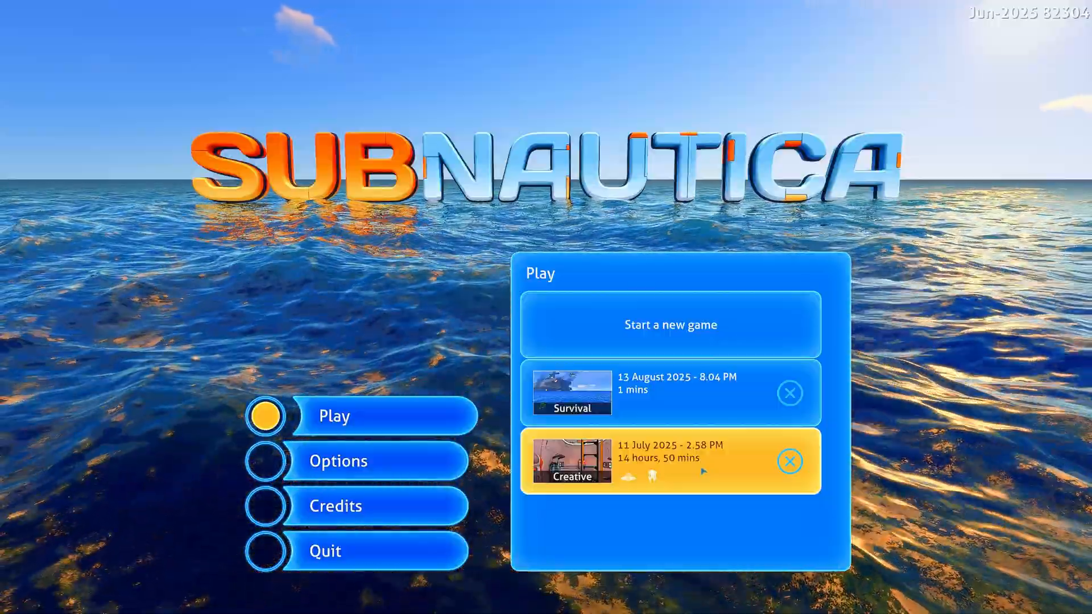
pyautogui.moveTo(670, 392)
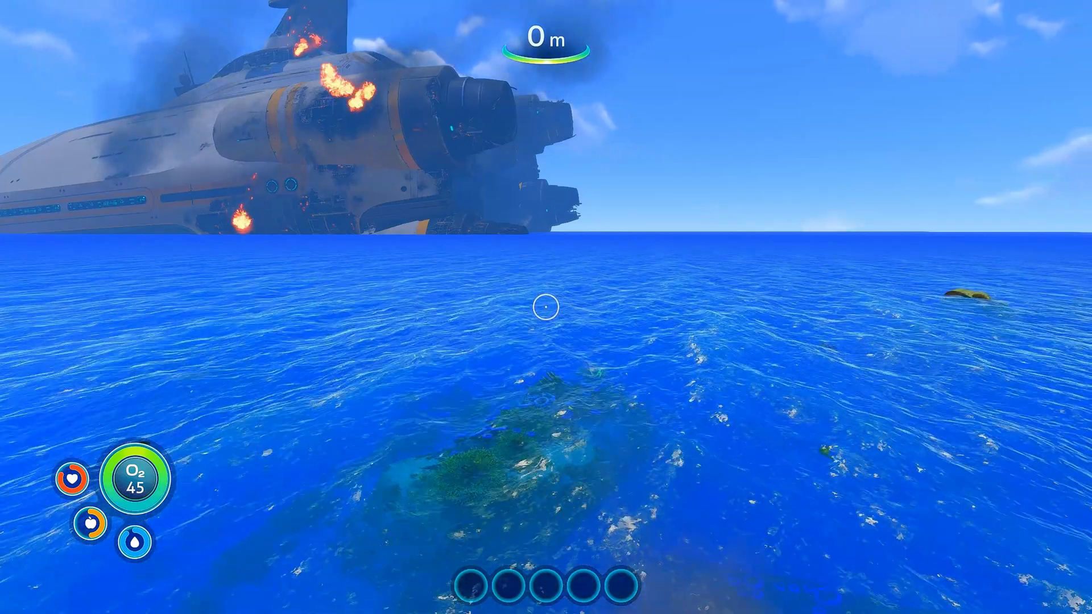
# Step: Pause the loaded Survival save and quit back out of the game
pyautogui.press('Escape')
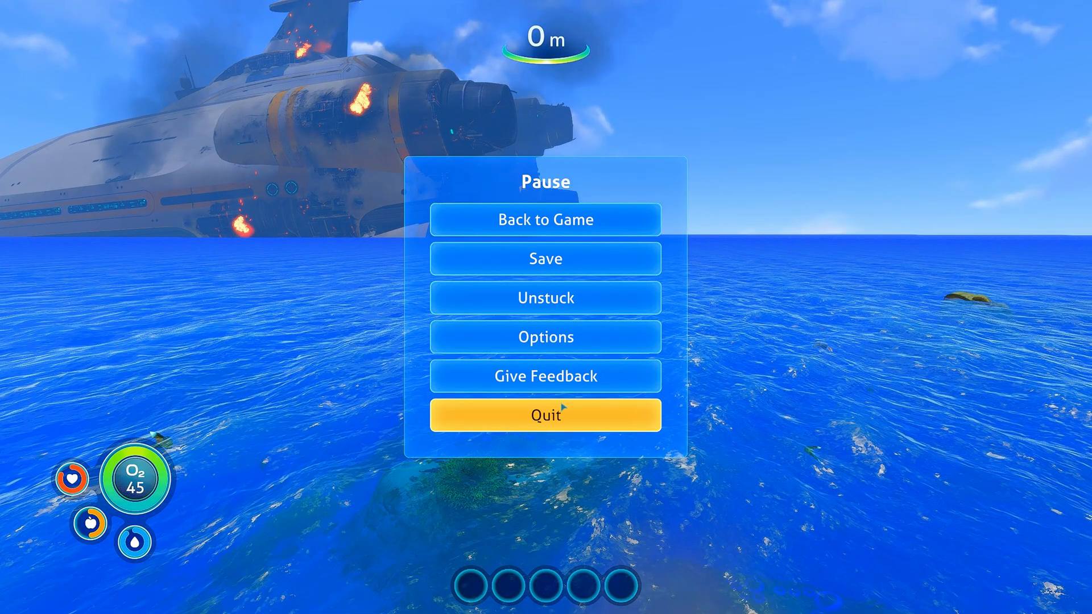
pyautogui.click(544, 414)
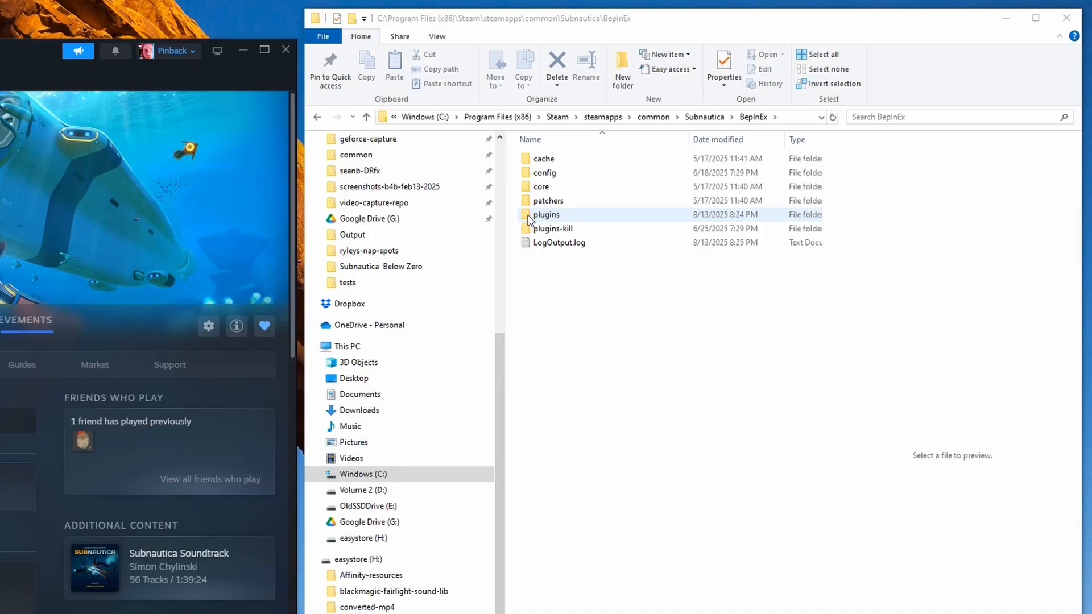
# Step: Go into the newly created BepInEx plugins folder and confirm it is empty
pyautogui.click(547, 215)
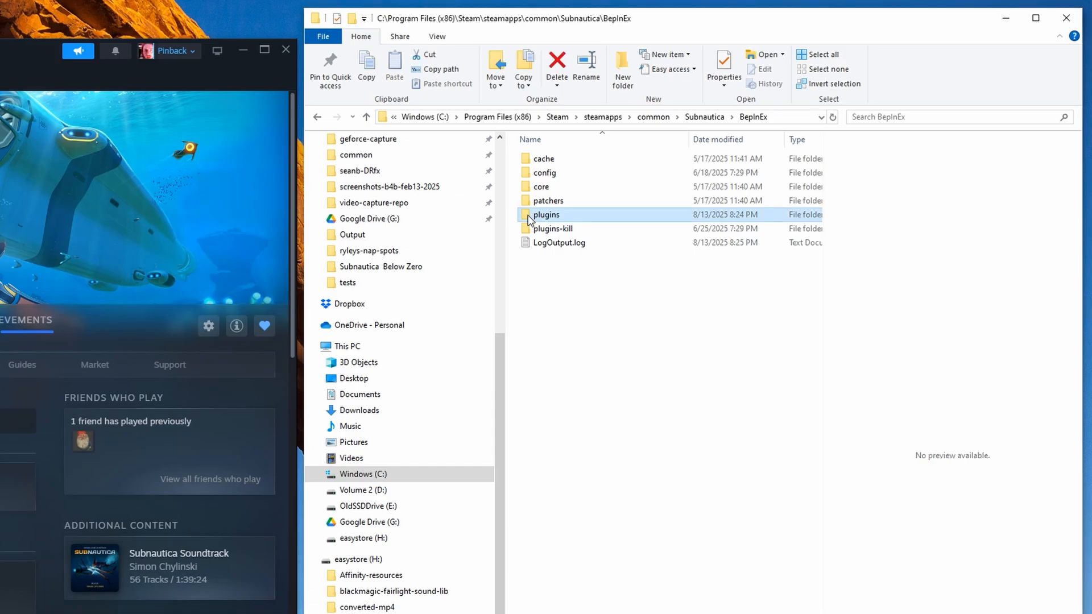
pyautogui.doubleClick(547, 215)
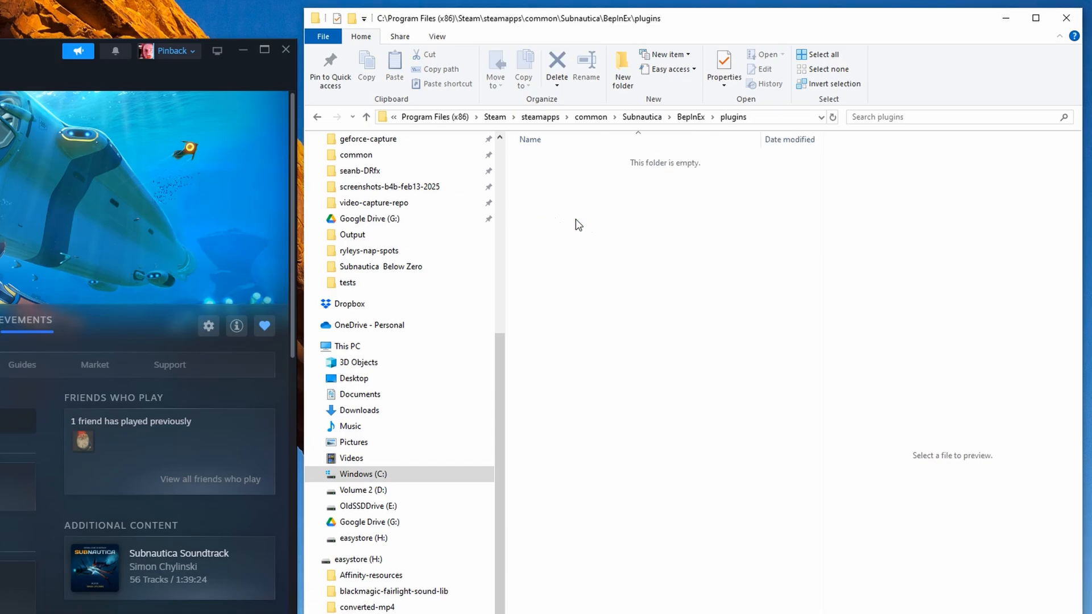
pyautogui.moveTo(642, 213)
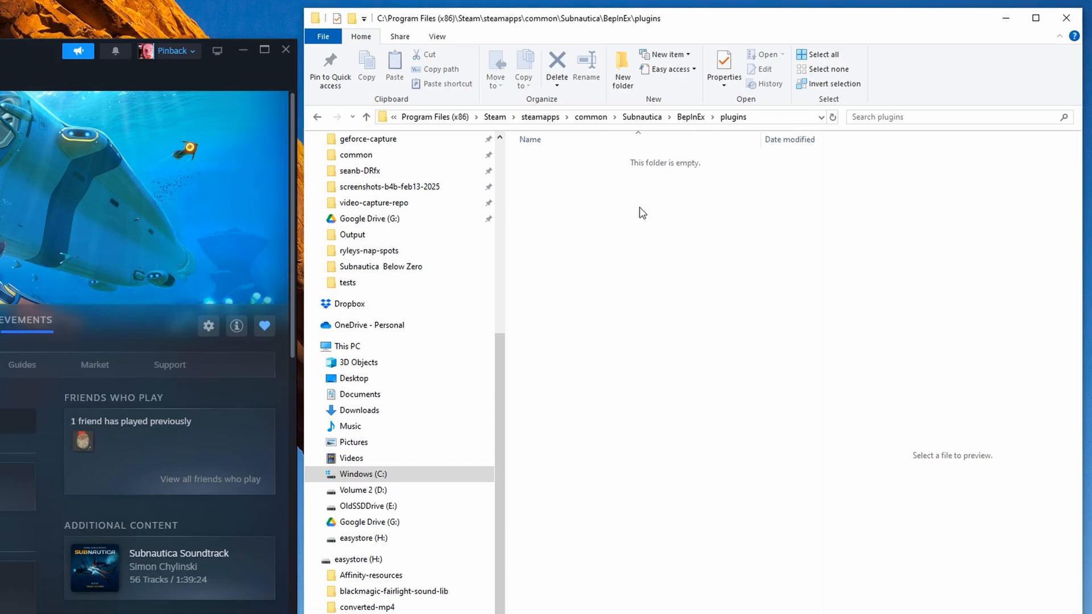
pyautogui.moveTo(686, 170)
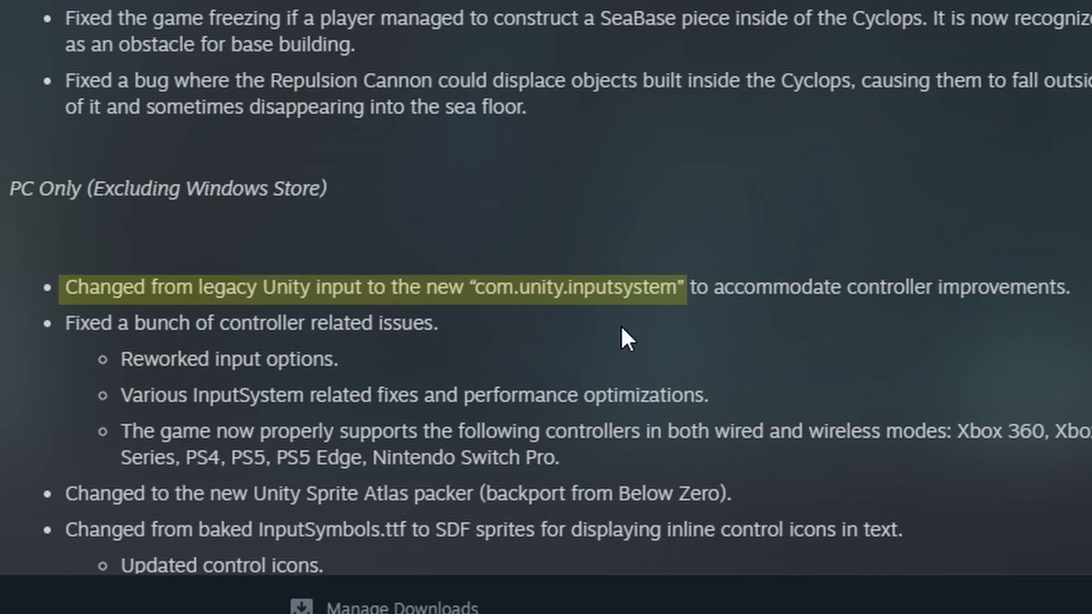
pyautogui.moveTo(655, 314)
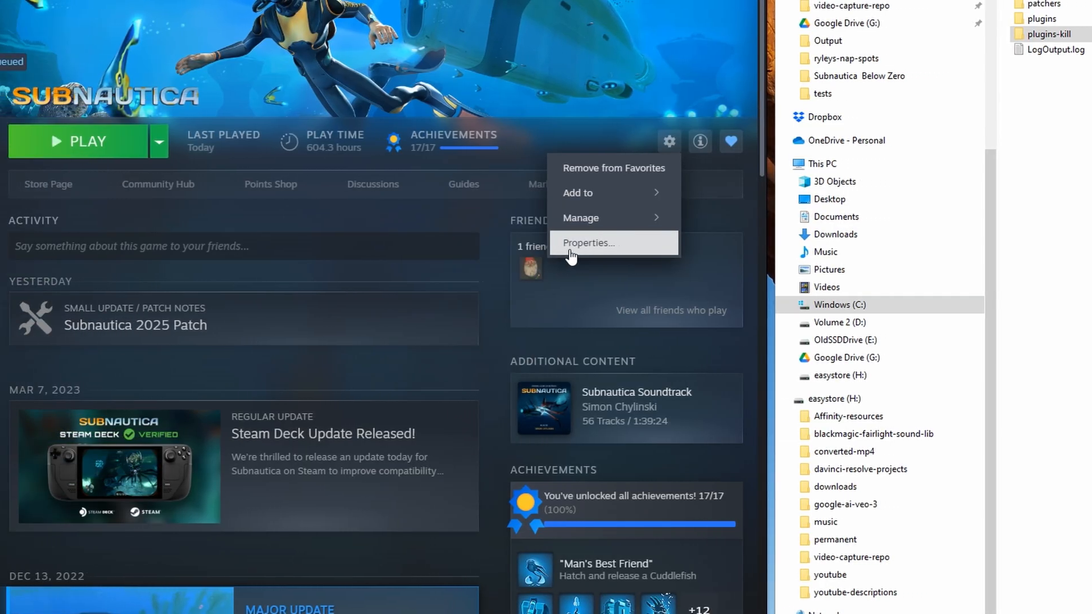
# Step: Review Subnautica's Updates, Installed Files and Betas property pages for a rollback option
pyautogui.click(587, 242)
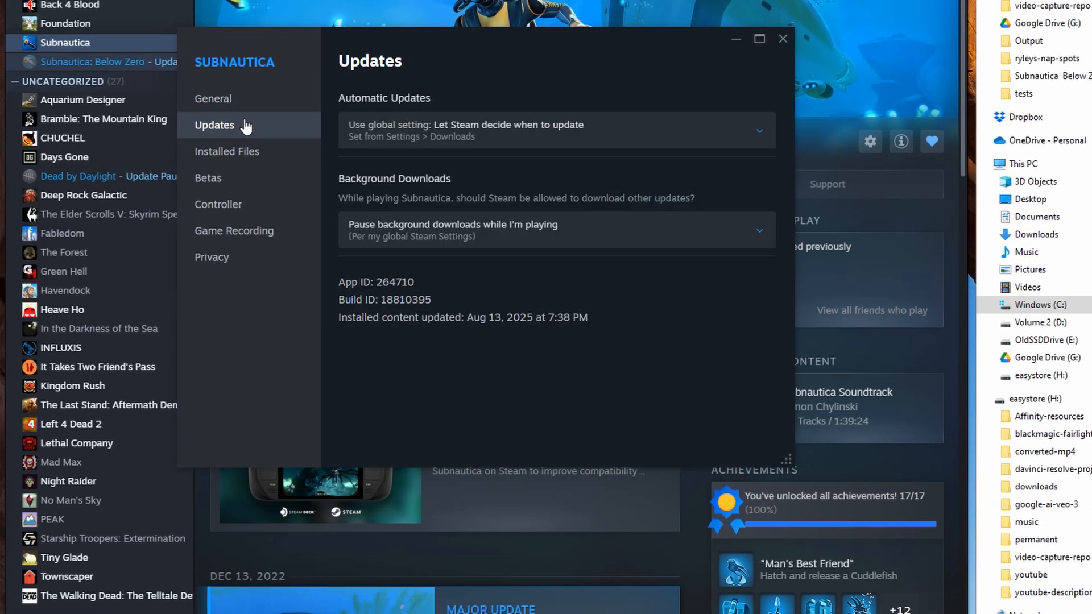
pyautogui.moveTo(561, 137)
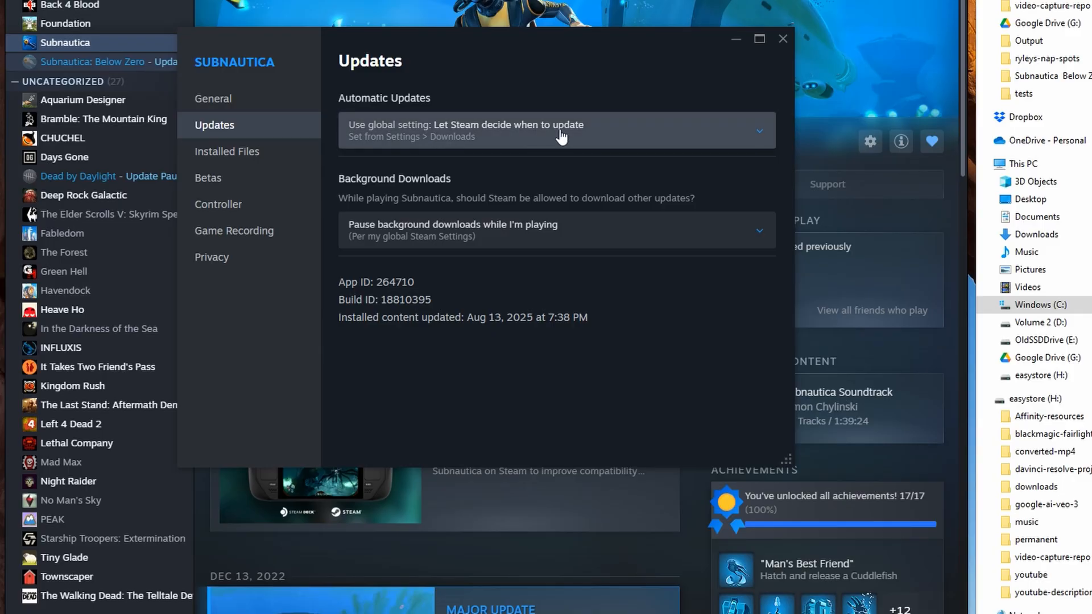
pyautogui.moveTo(501, 177)
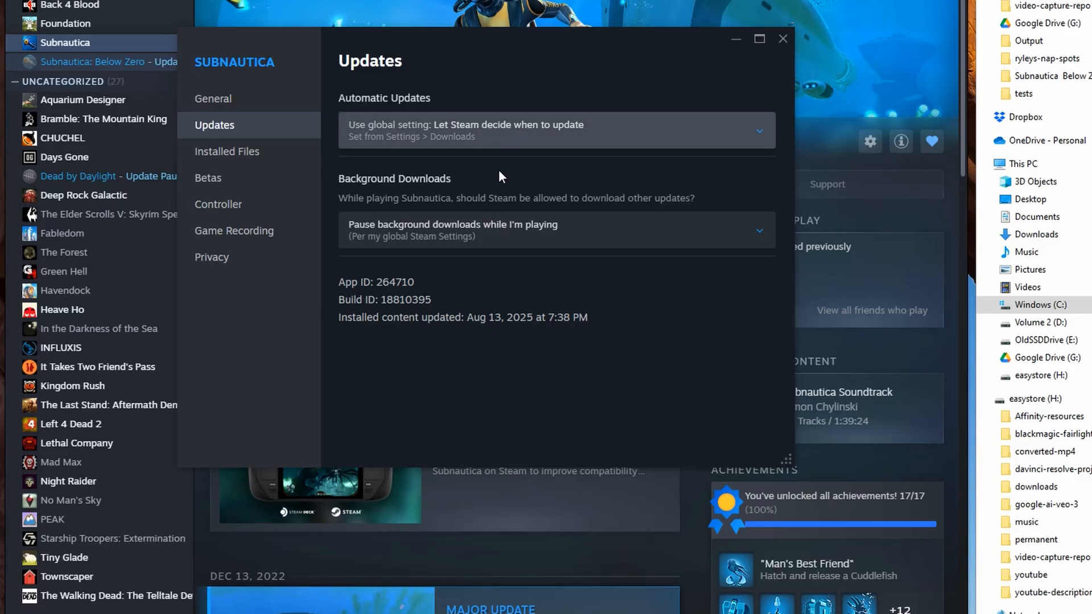
pyautogui.moveTo(551, 229)
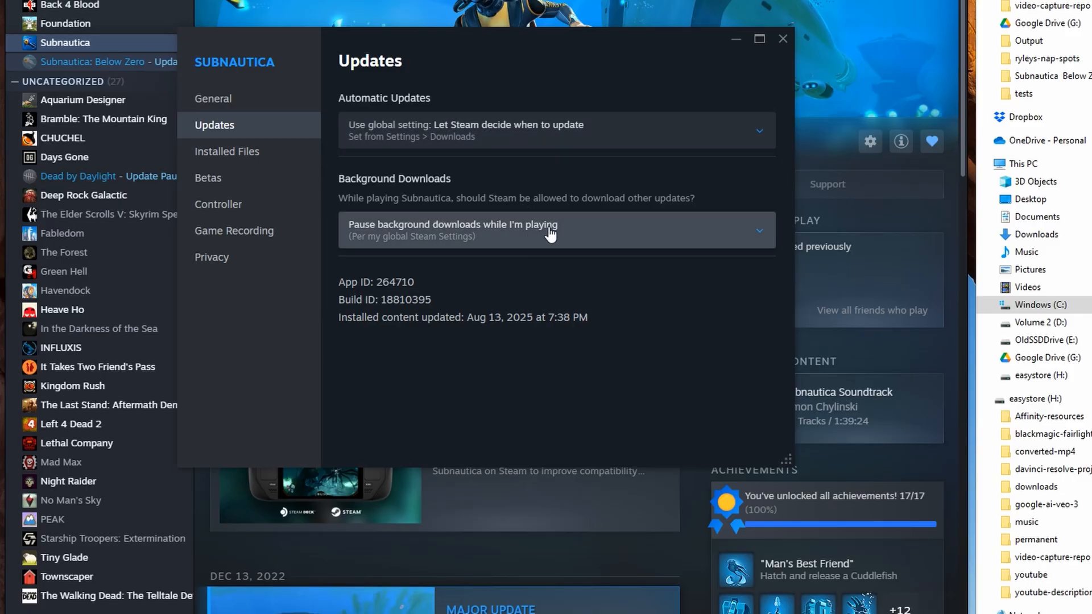
pyautogui.click(555, 130)
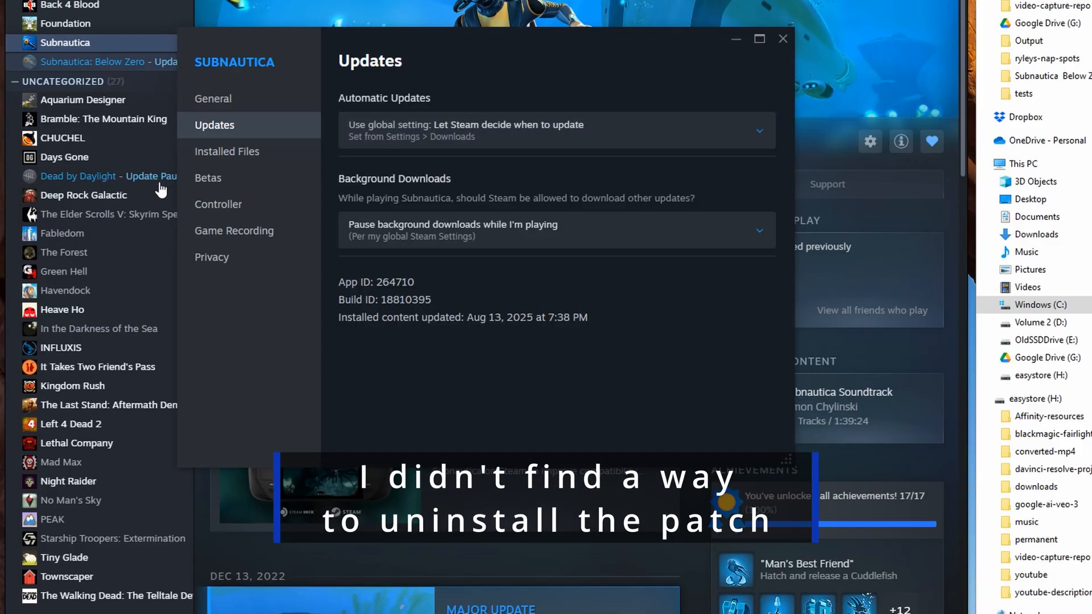
pyautogui.click(228, 152)
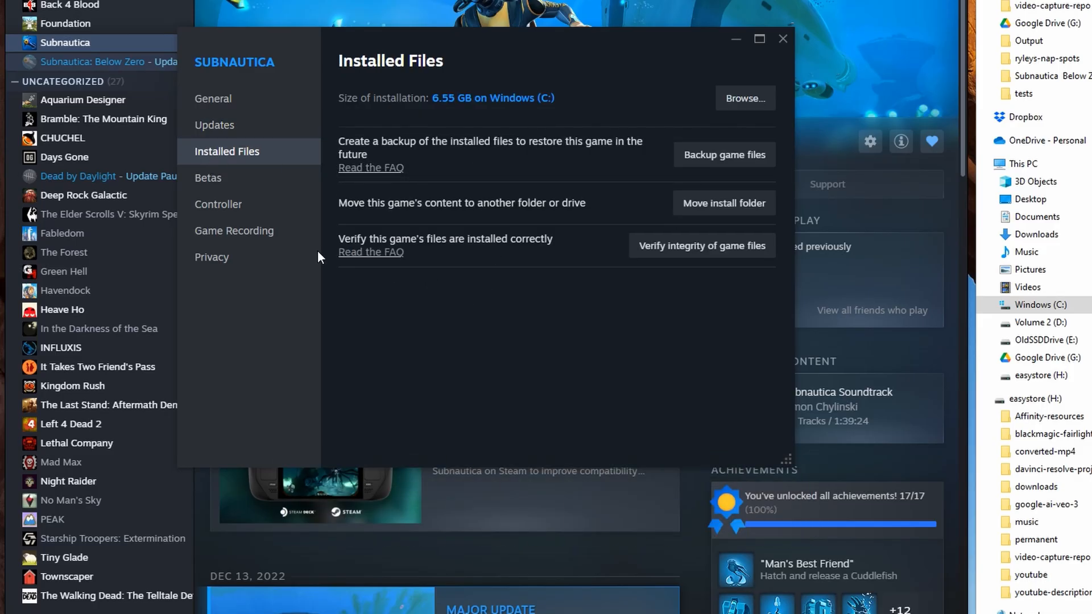
pyautogui.click(208, 177)
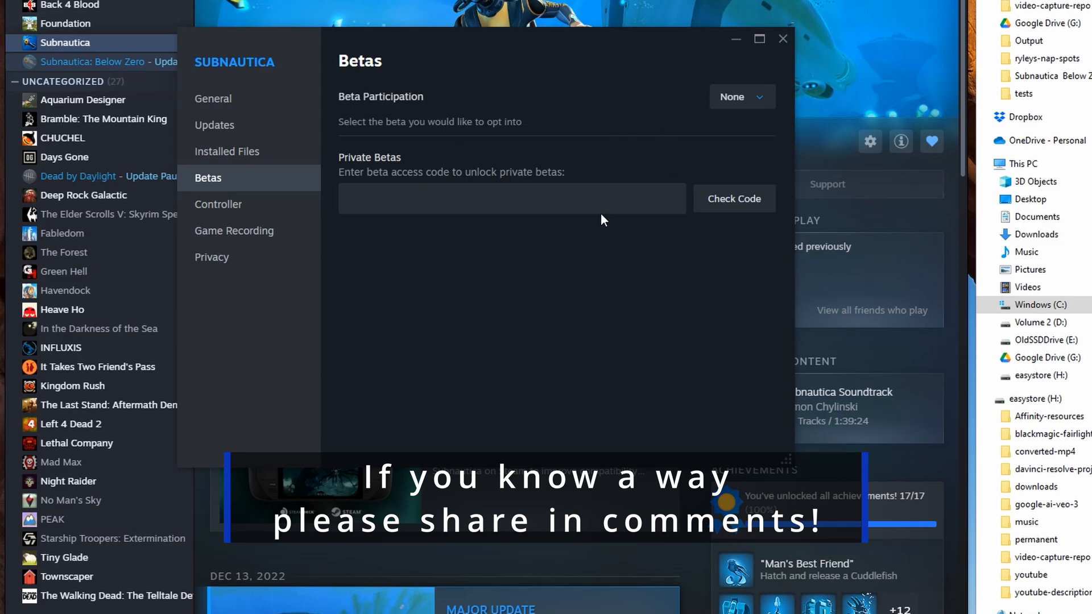
pyautogui.moveTo(230, 203)
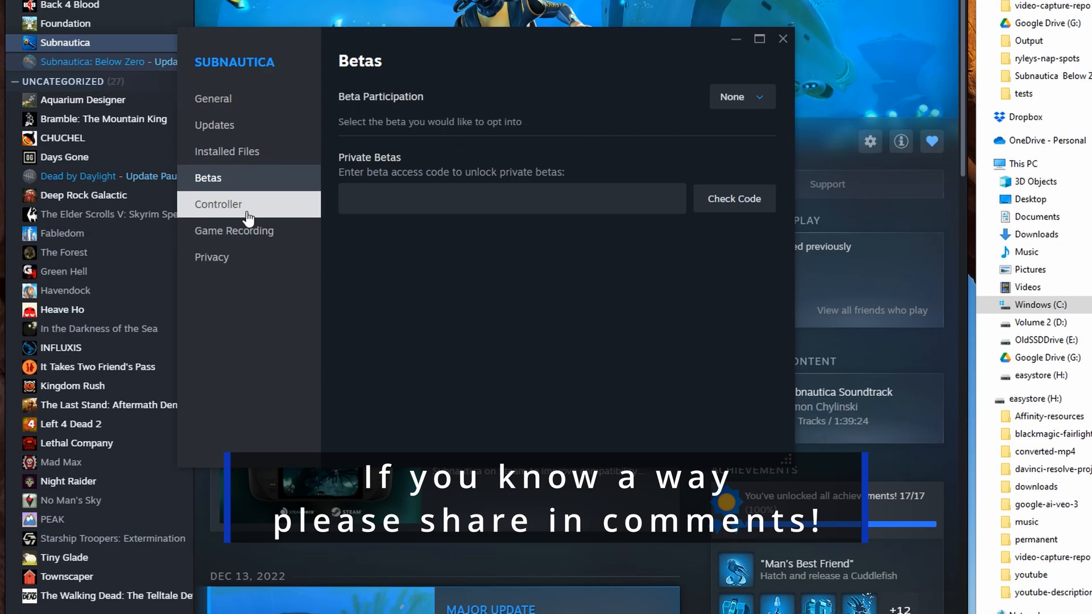
# Step: Check the Privacy and Game Recording pages, then close the properties window
pyautogui.click(211, 257)
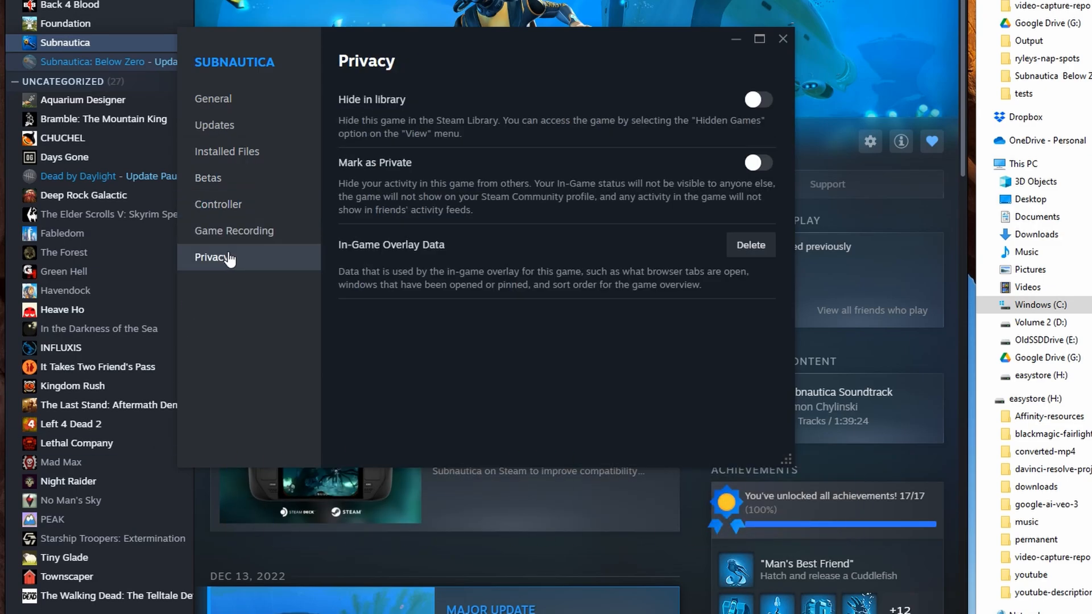
pyautogui.click(234, 230)
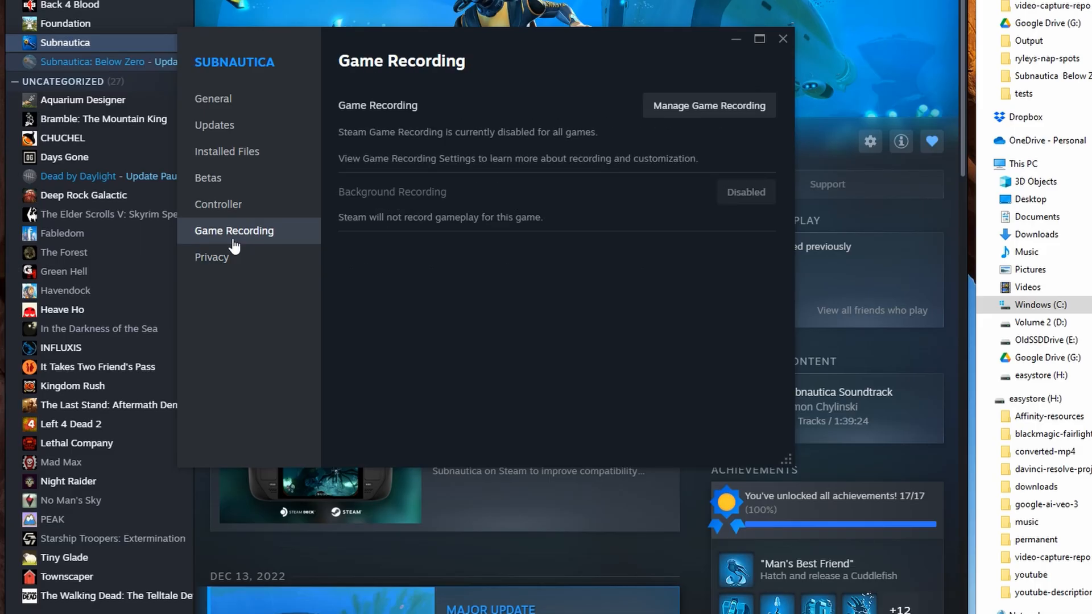
pyautogui.click(782, 39)
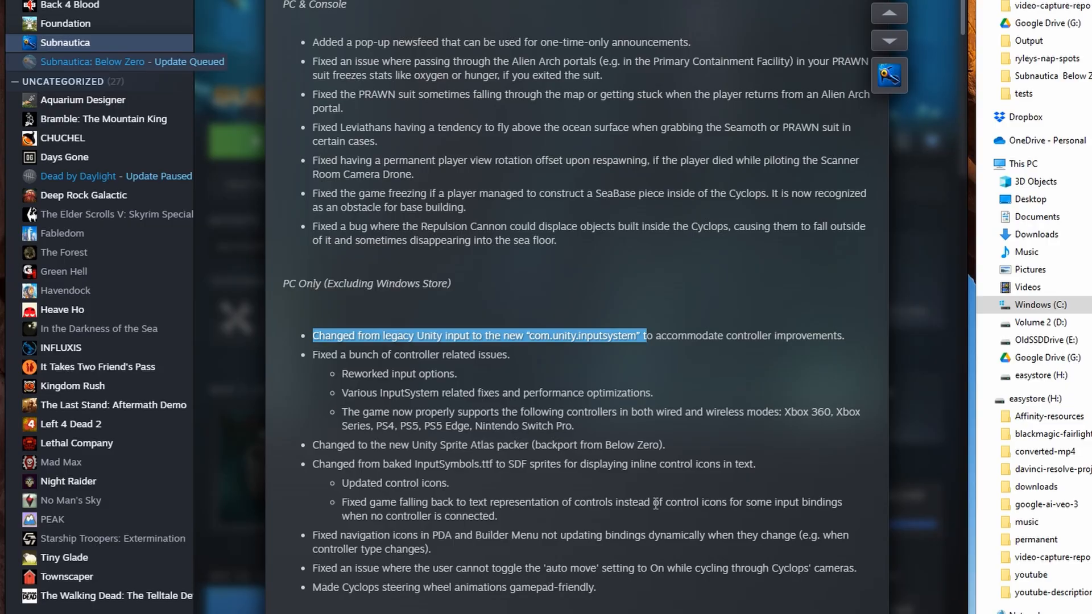
# Step: Scroll the Subnautica patch notes down to the PC Only new Unity input system line
pyautogui.scroll(-3)
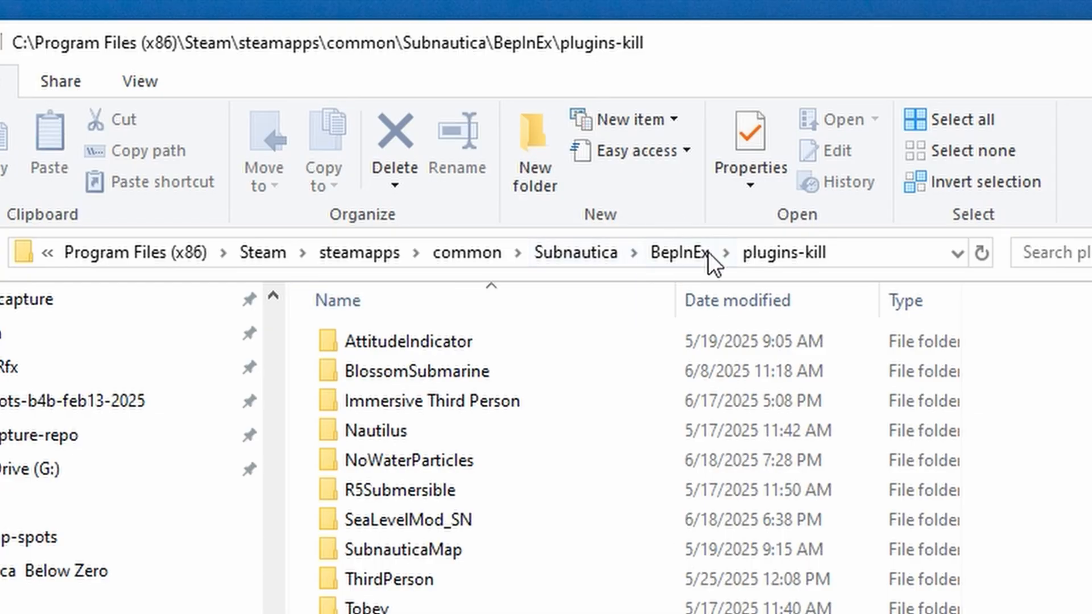
pyautogui.moveTo(680, 253)
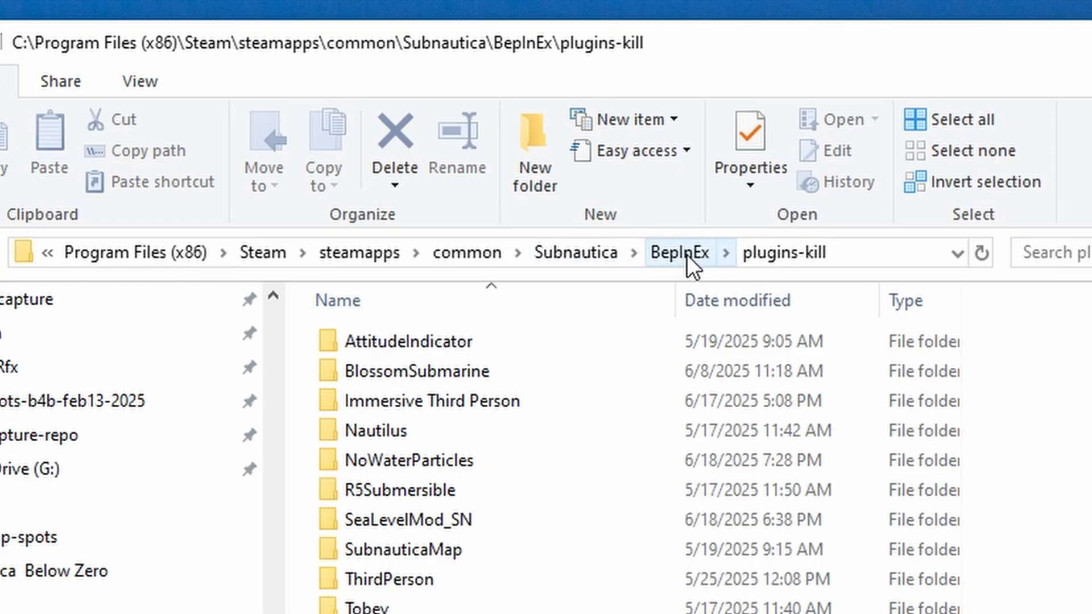
# Step: Verify the BepInEx plugins folder is empty and return to BepInEx
pyautogui.click(676, 252)
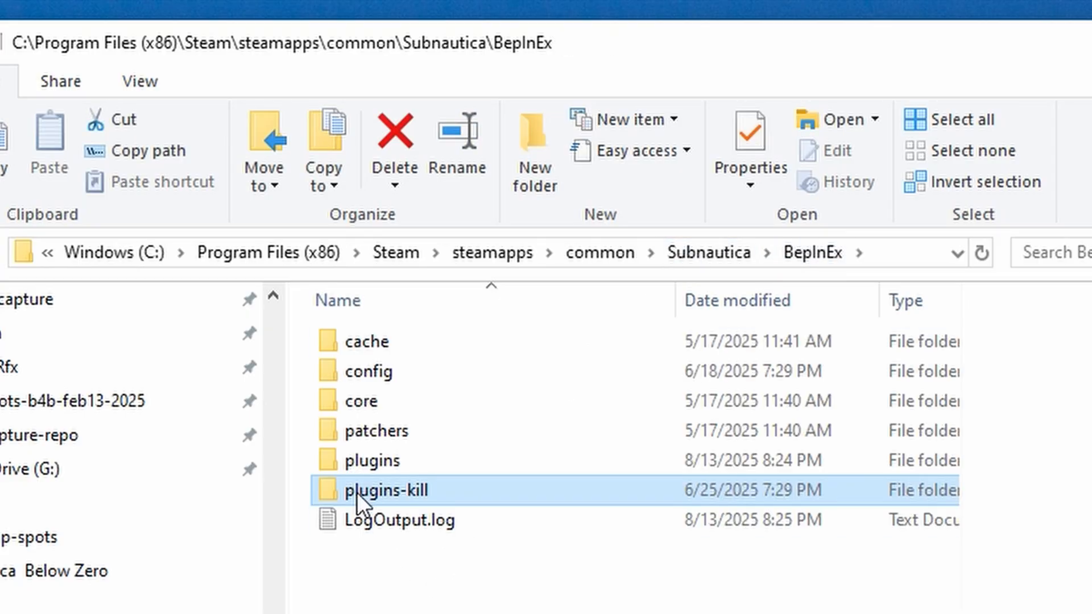
pyautogui.moveTo(355, 489)
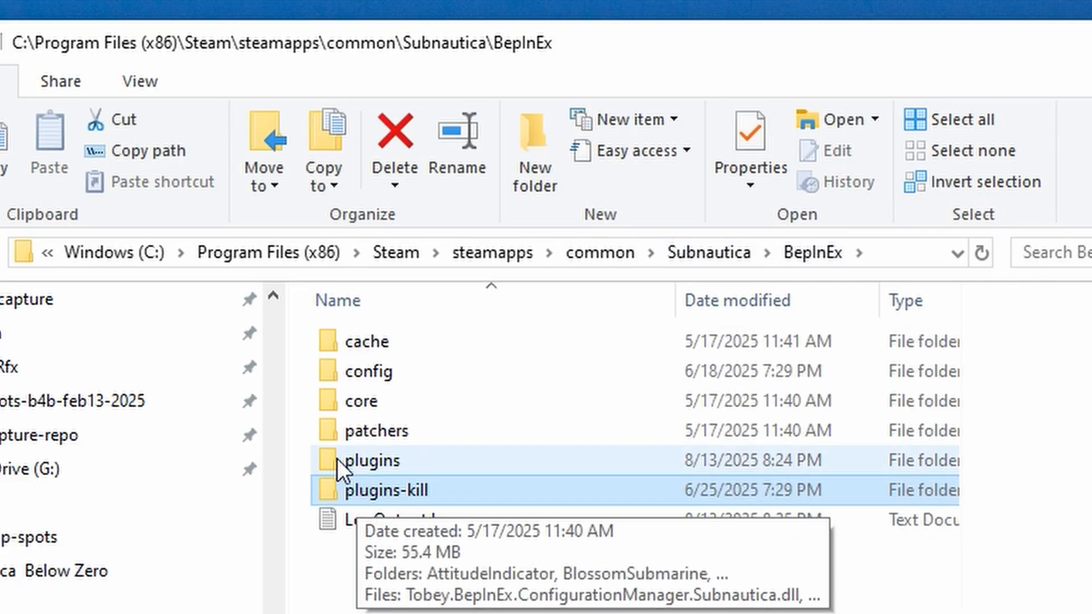
pyautogui.doubleClick(369, 459)
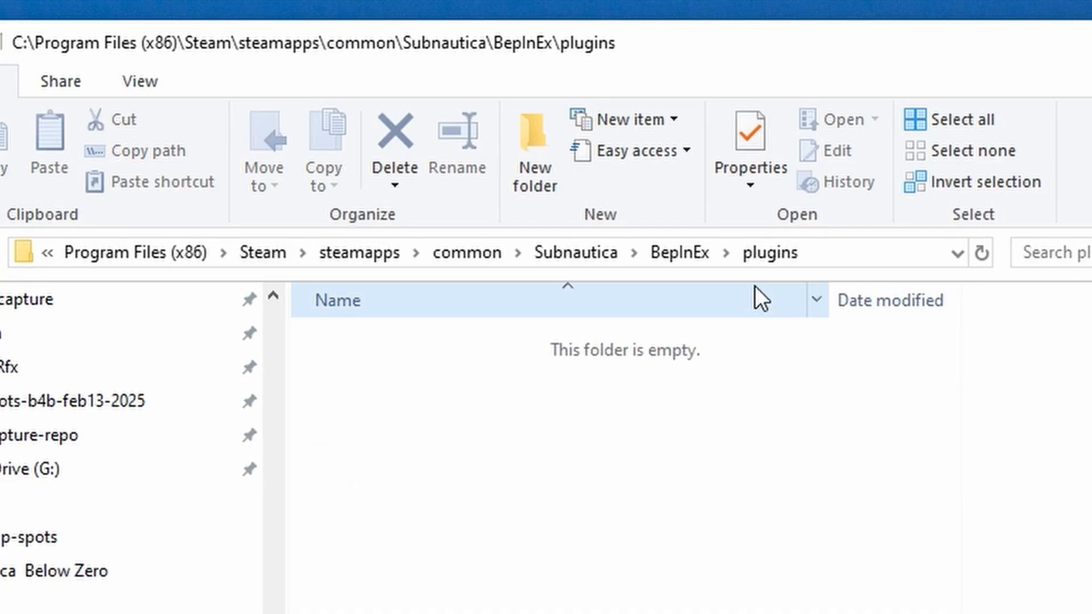
pyautogui.click(679, 252)
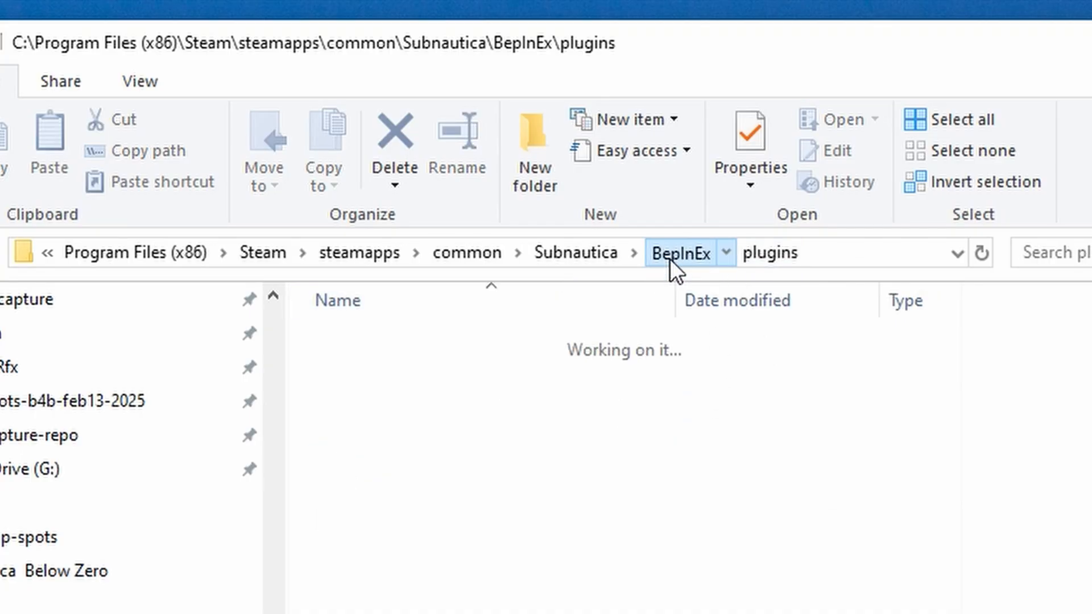
# Step: Select plugins-kill and begin renaming it
pyautogui.click(681, 253)
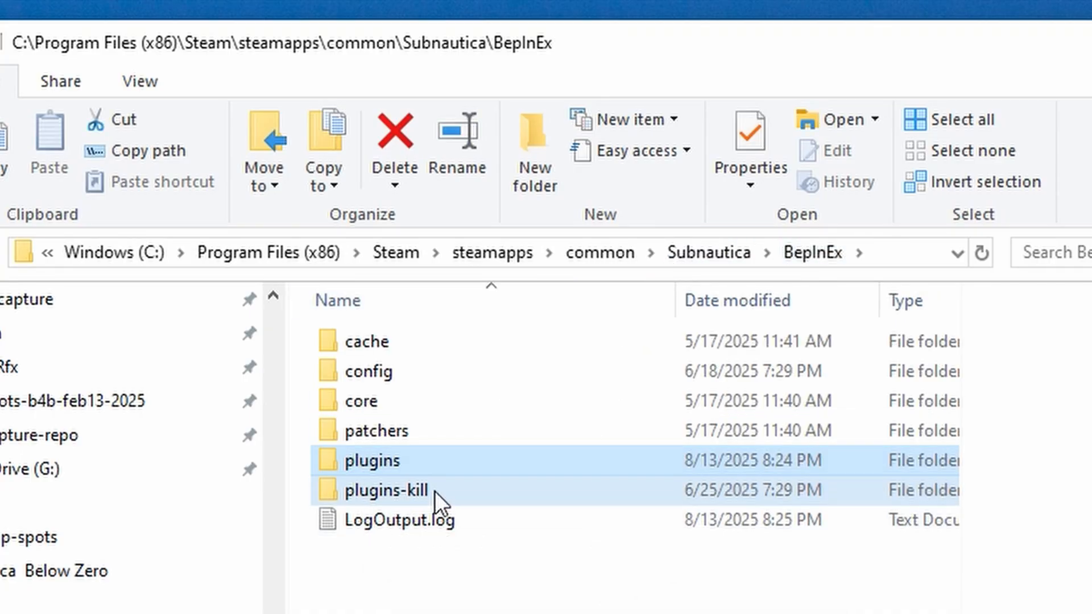
pyautogui.doubleClick(379, 489)
pyautogui.write('shelved')
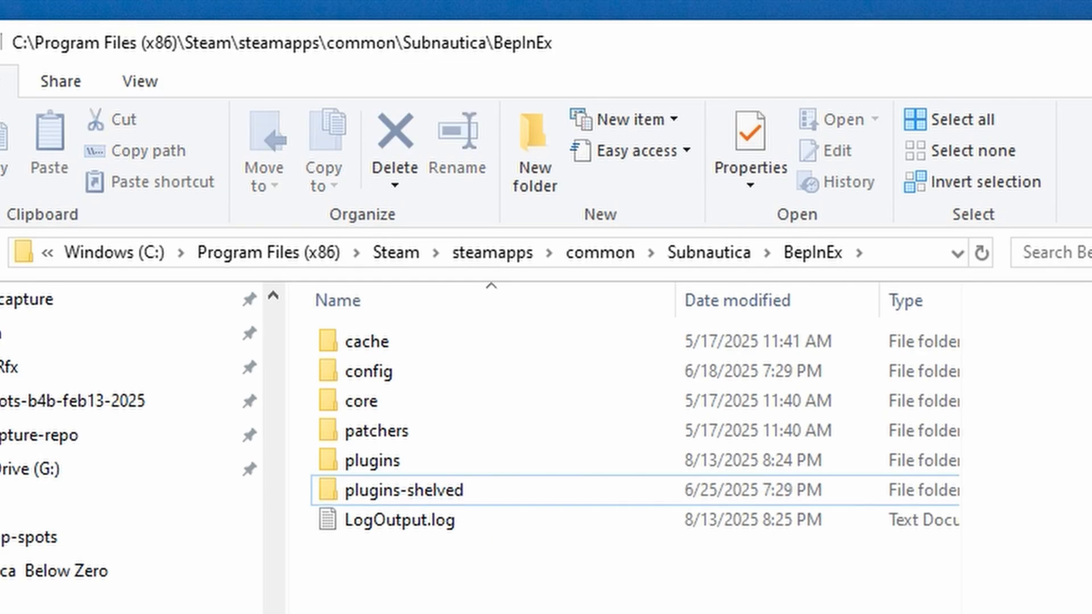
# Step: Confirm the folder is now plugins-shelved and reopen the still-empty plugins folder
pyautogui.click(403, 491)
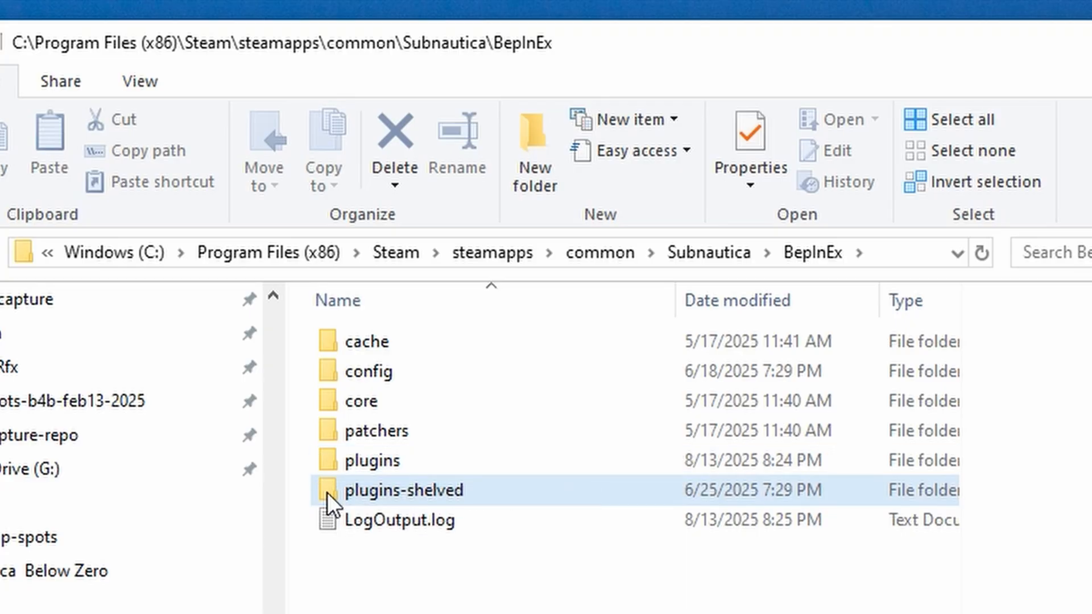
pyautogui.doubleClick(372, 459)
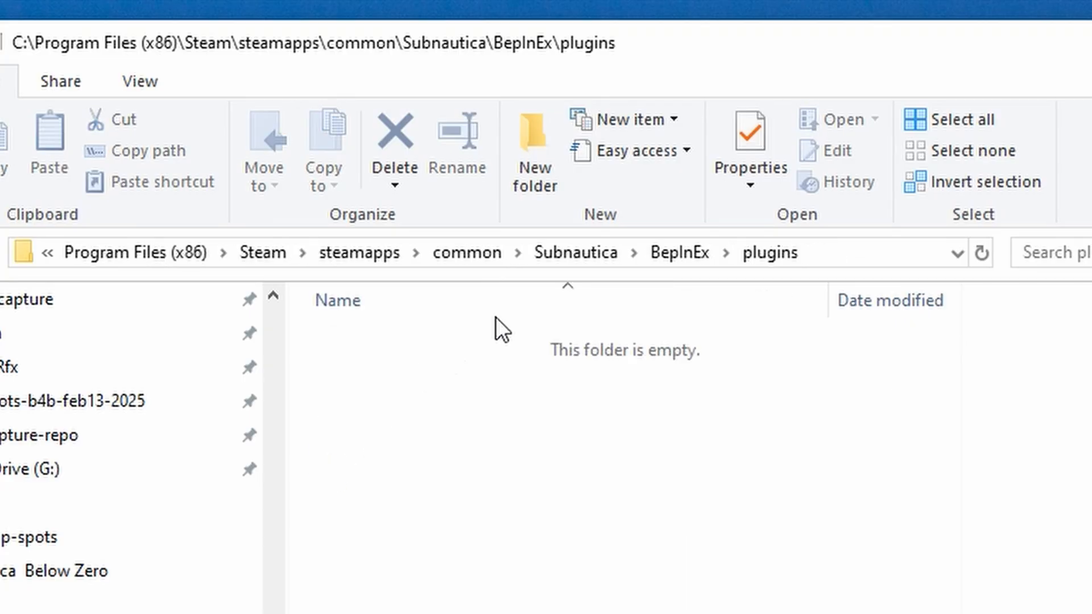